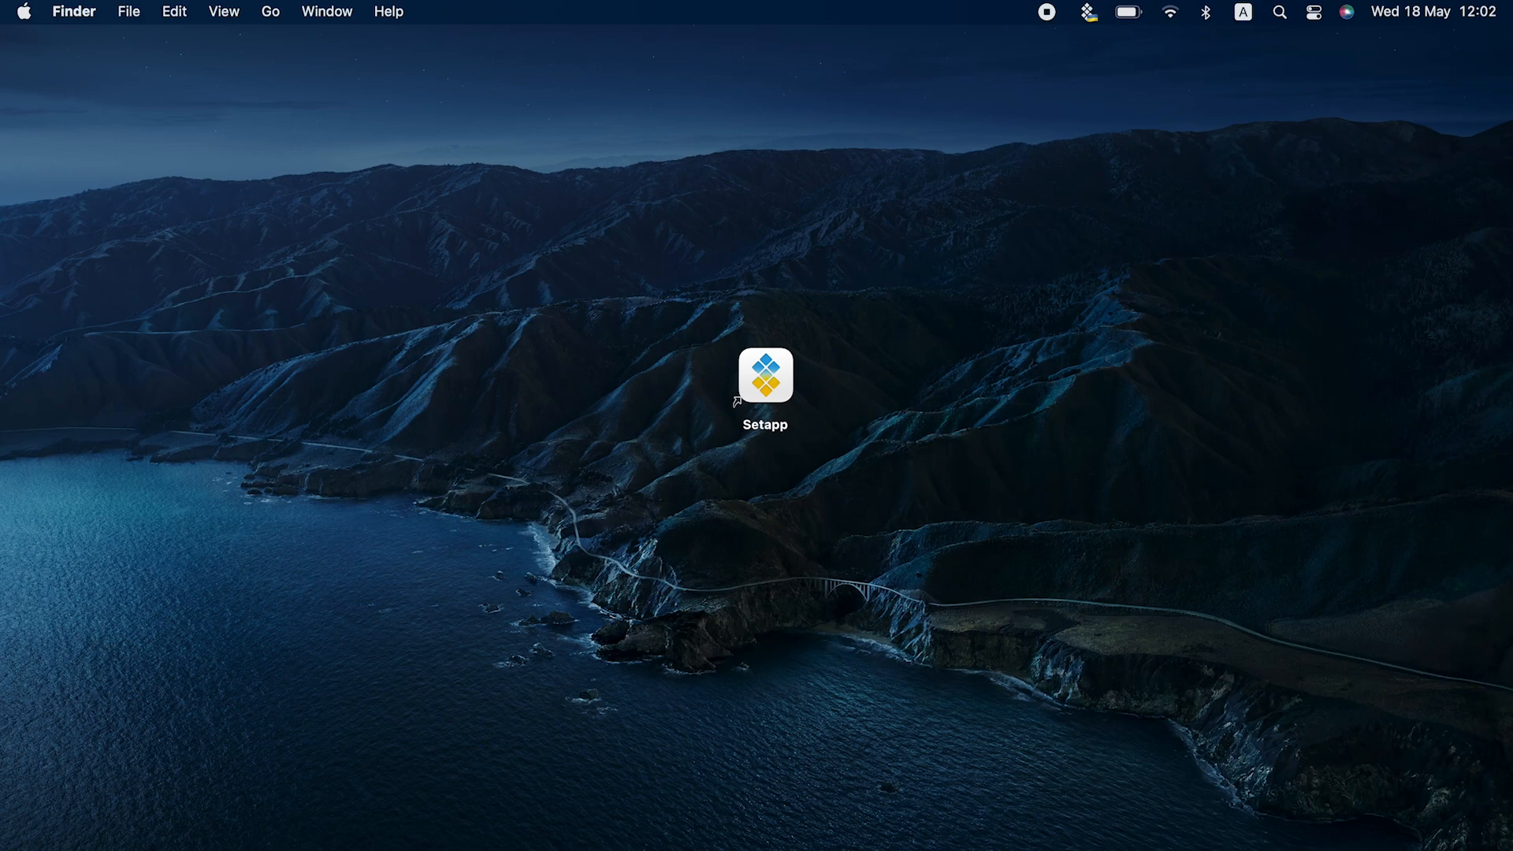
mouse_move(271, 146)
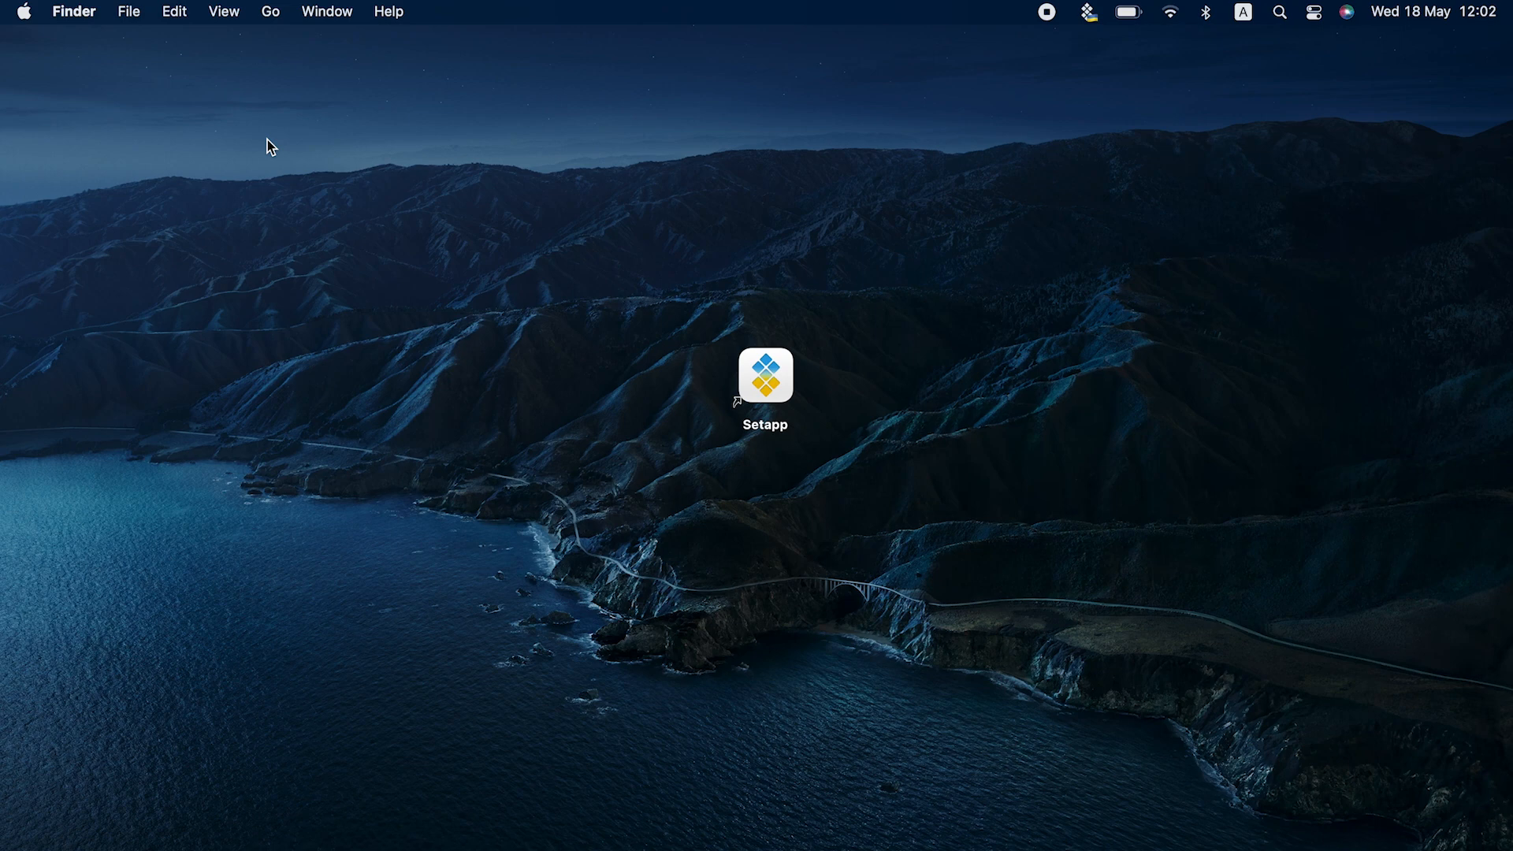
Show the Finder clipboard holding 'today we are talking clipboard', then switch to the Notes note.
left_click(173, 11)
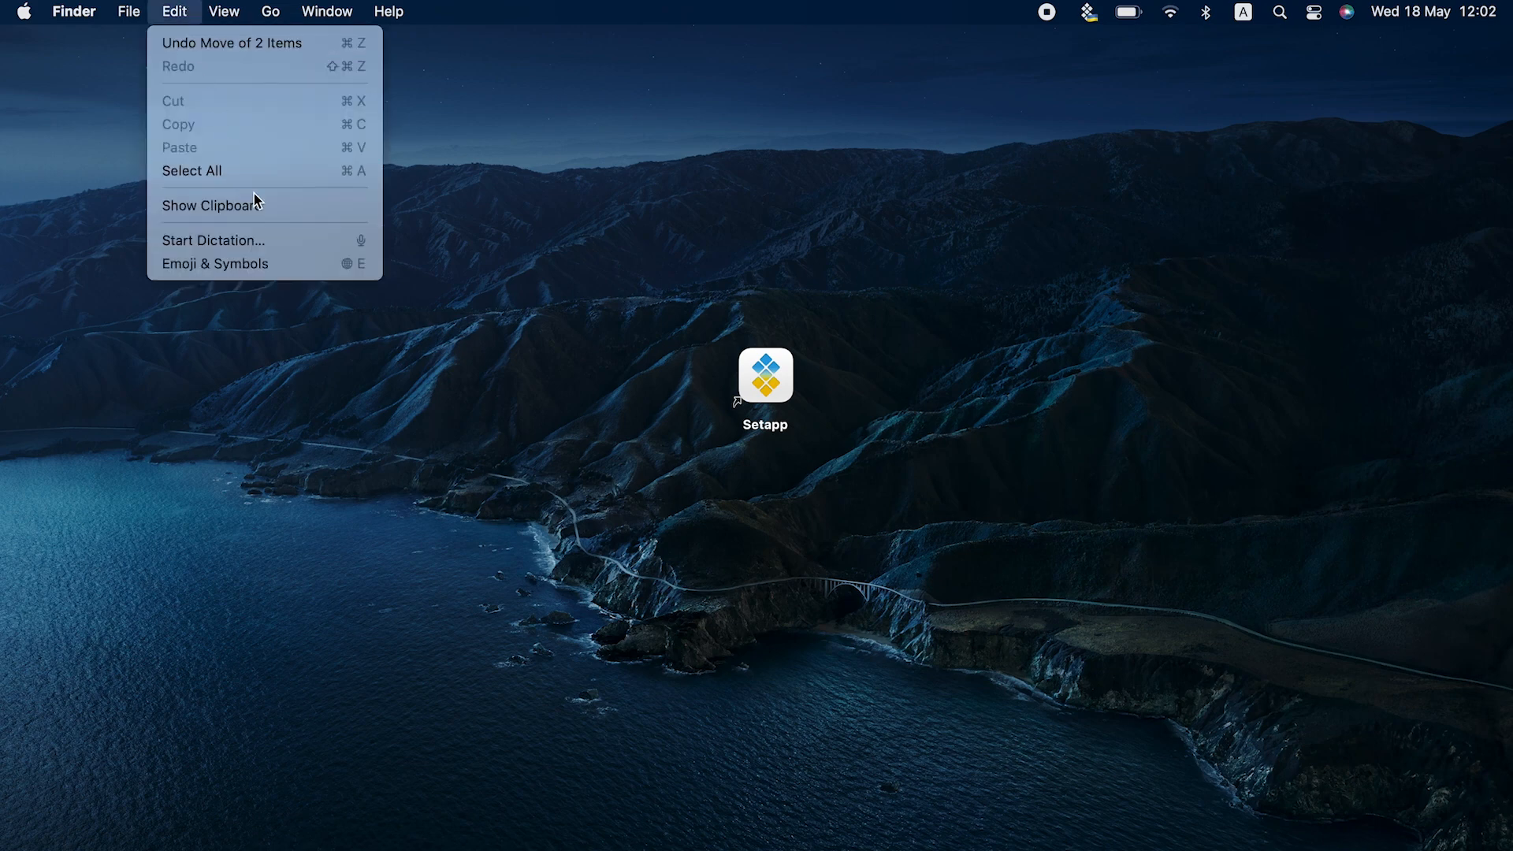
left_click(210, 204)
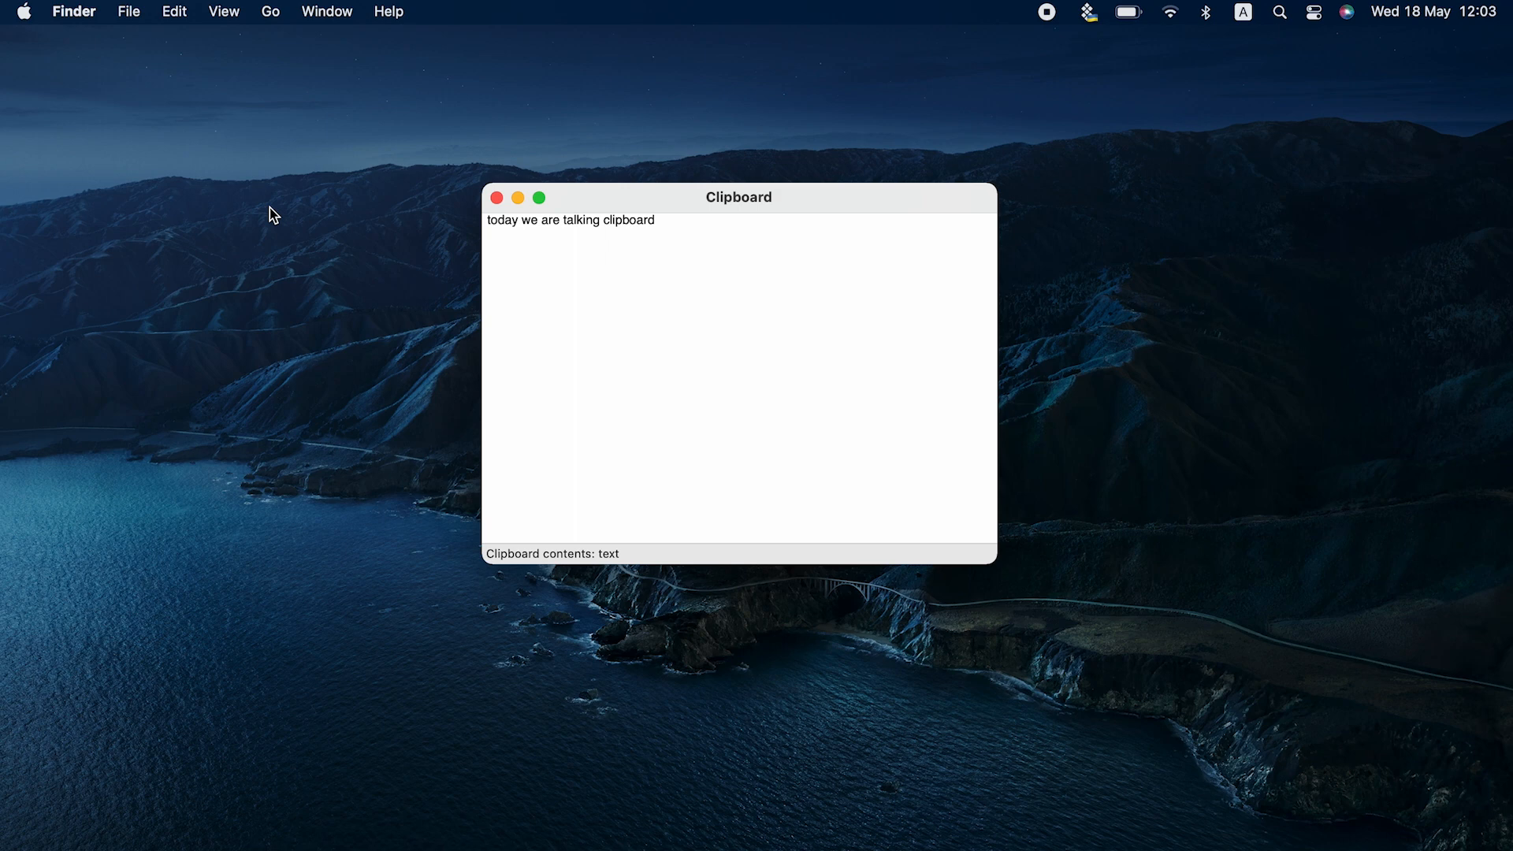
mouse_move(320, 223)
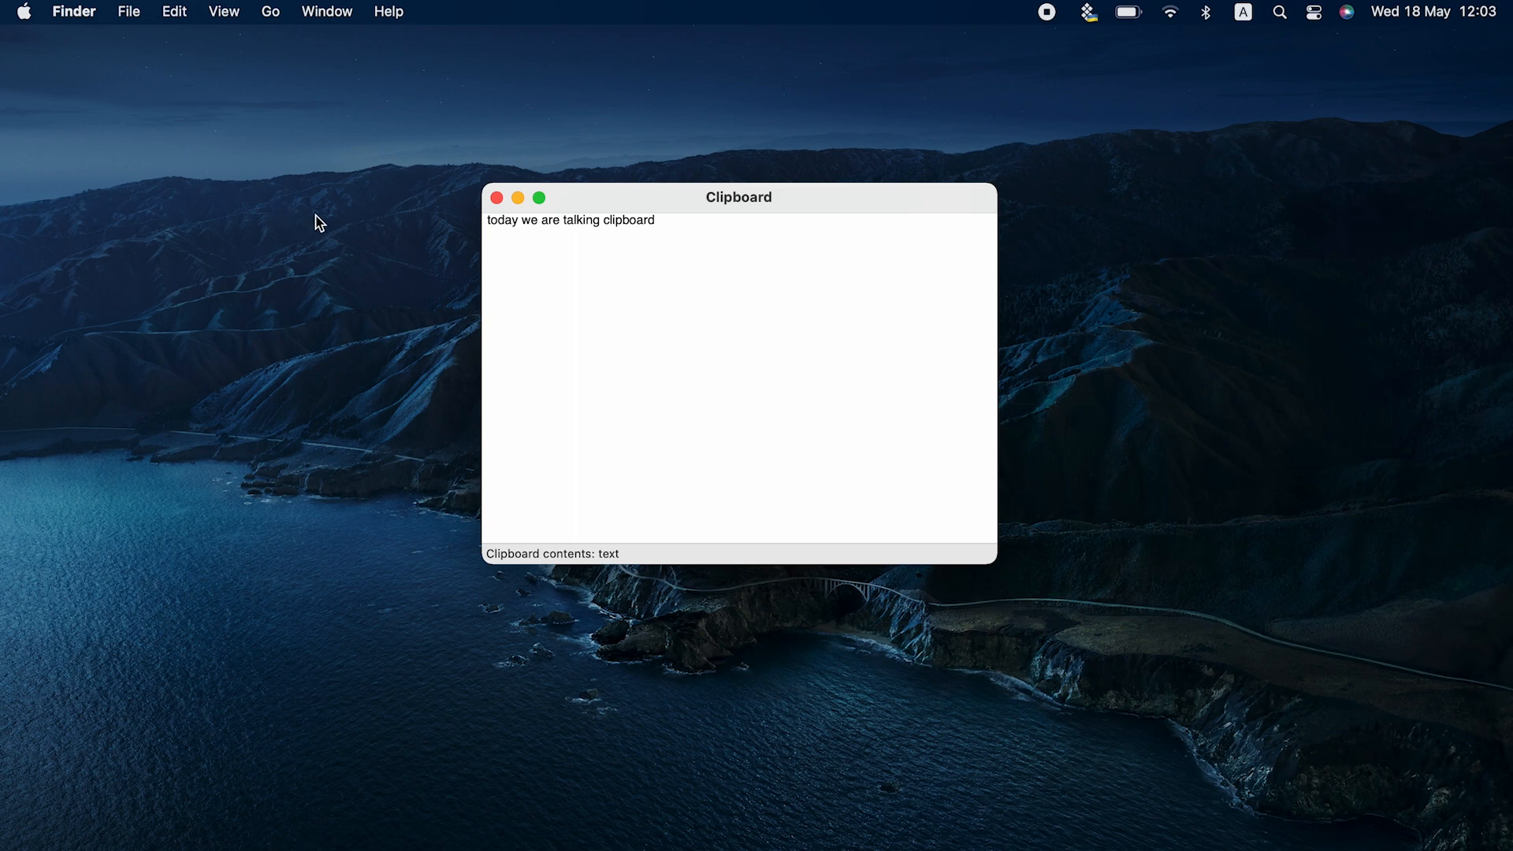
left_click(496, 197)
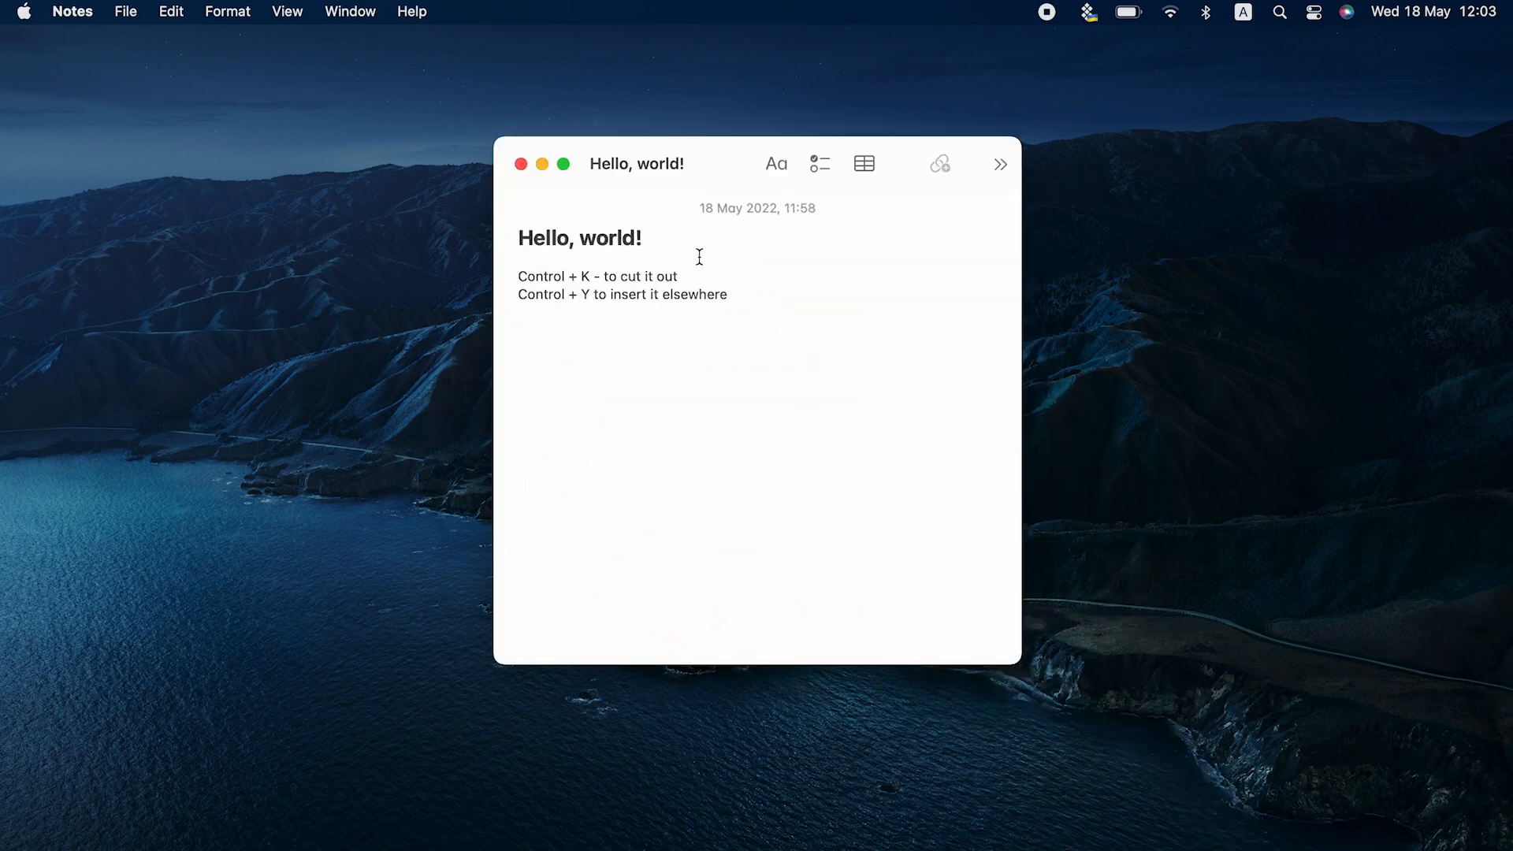
Copy the 'Hello, world!' heading, check it in the clipboard viewer, and copy the first shortcut line.
double_click(579, 238)
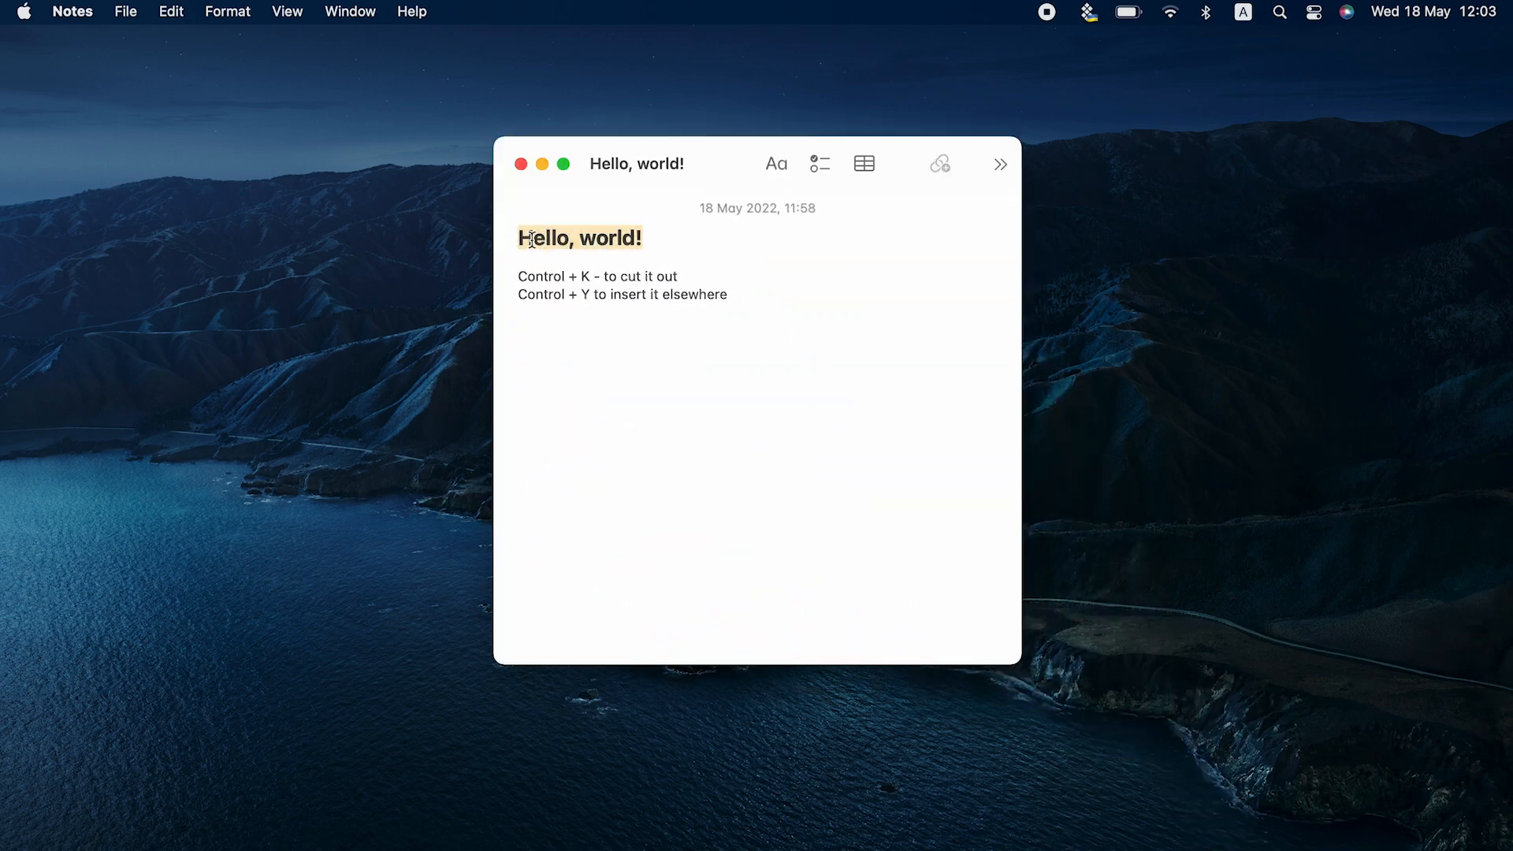
right_click(580, 238)
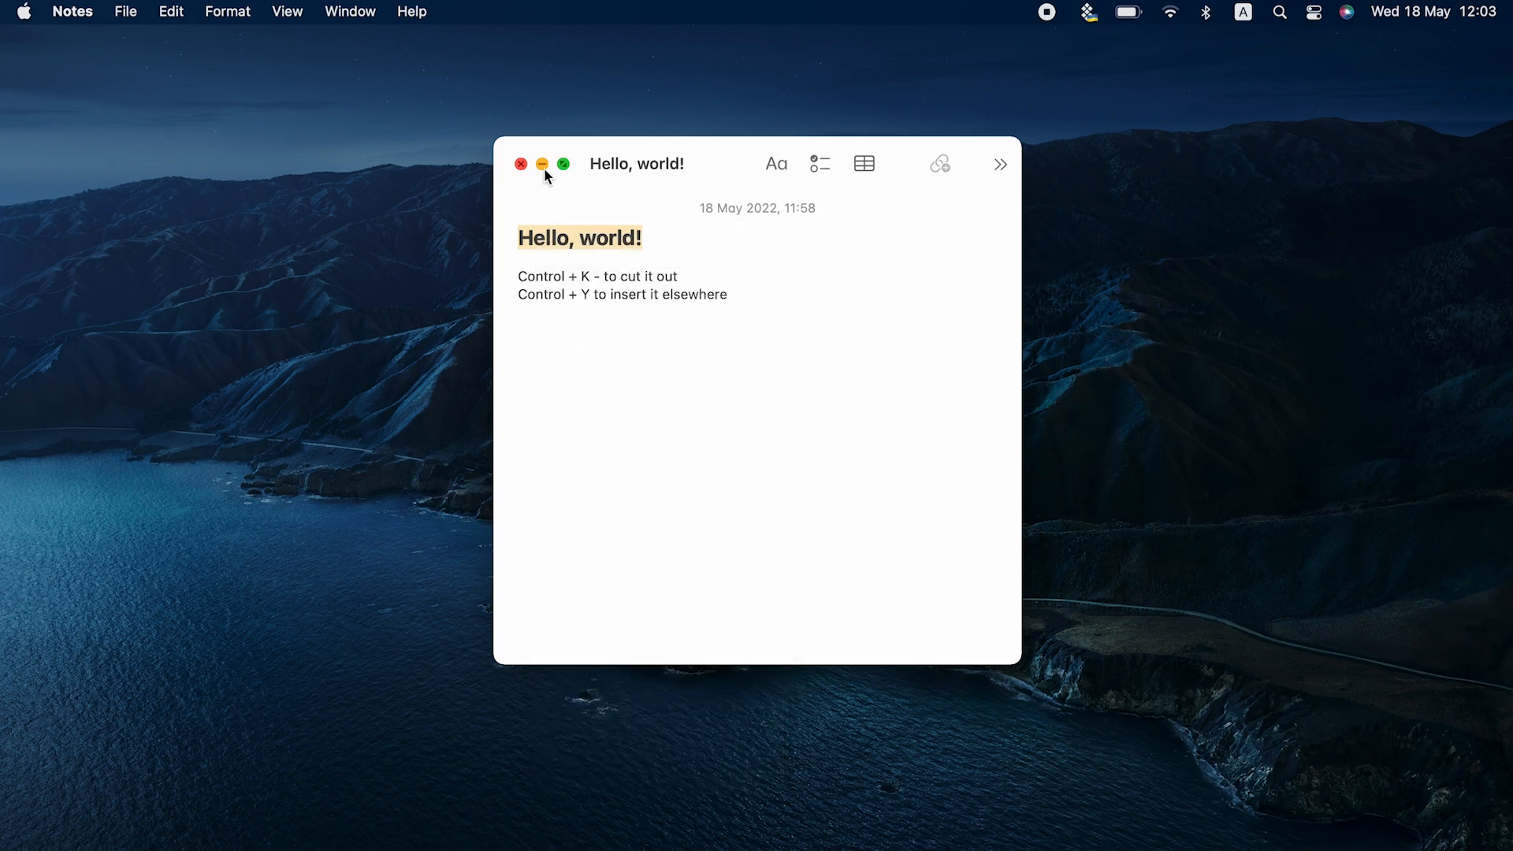
left_click(174, 12)
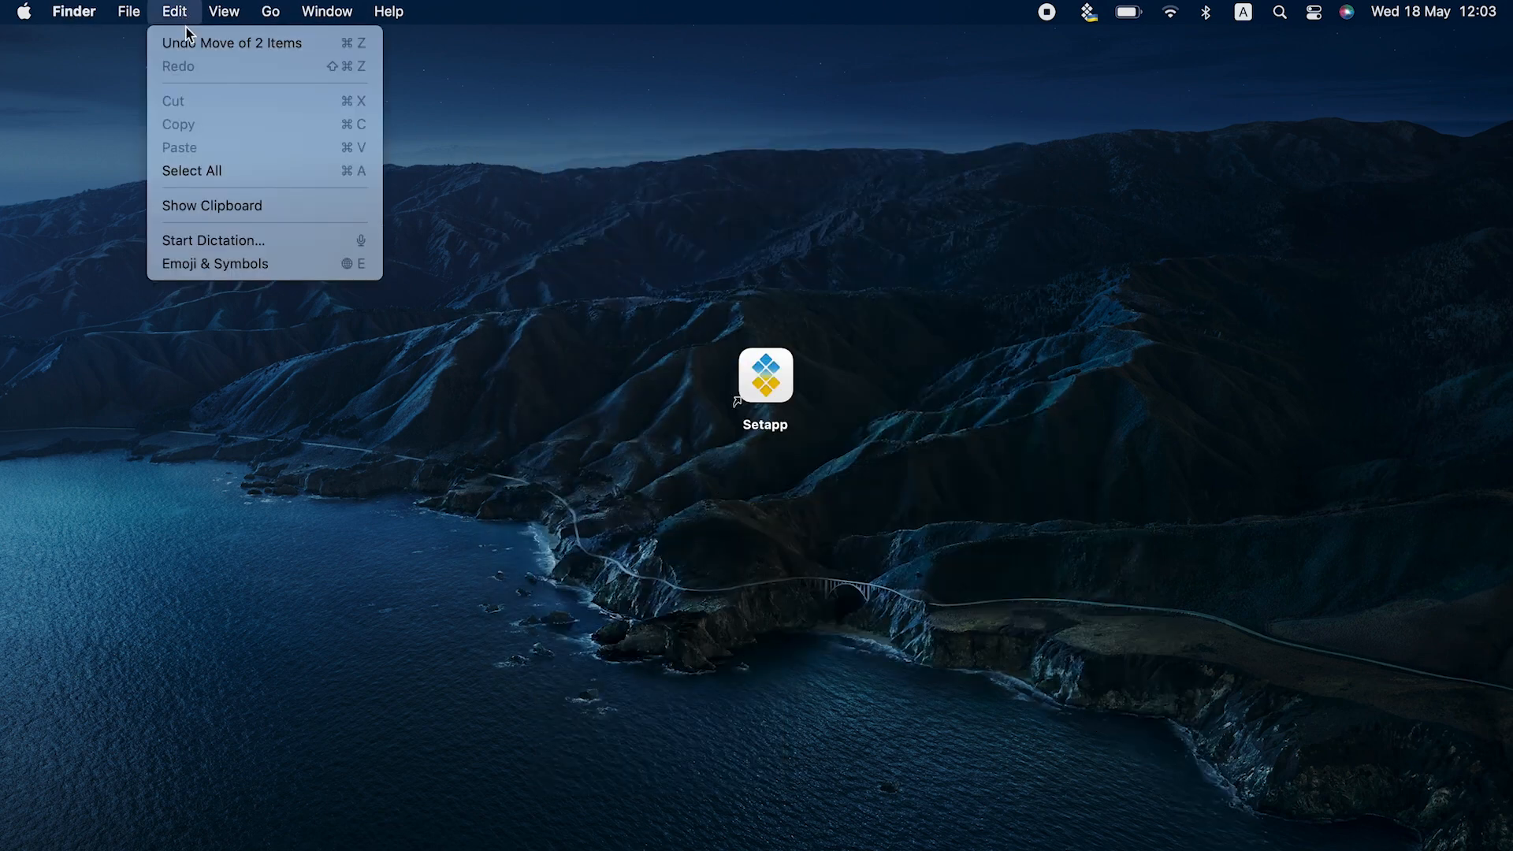
left_click(212, 205)
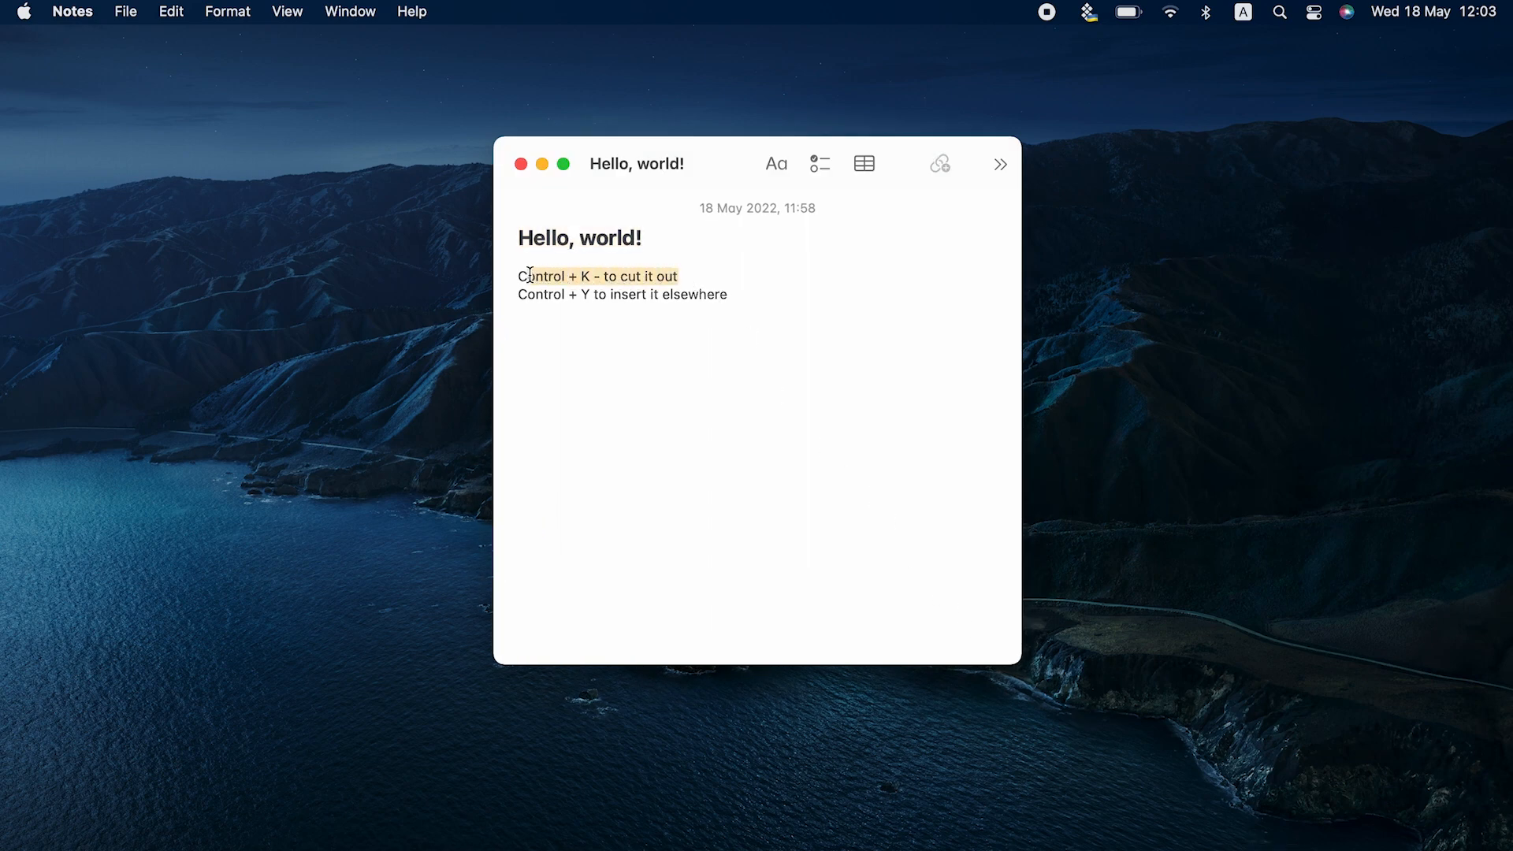
key("ctrl+k")
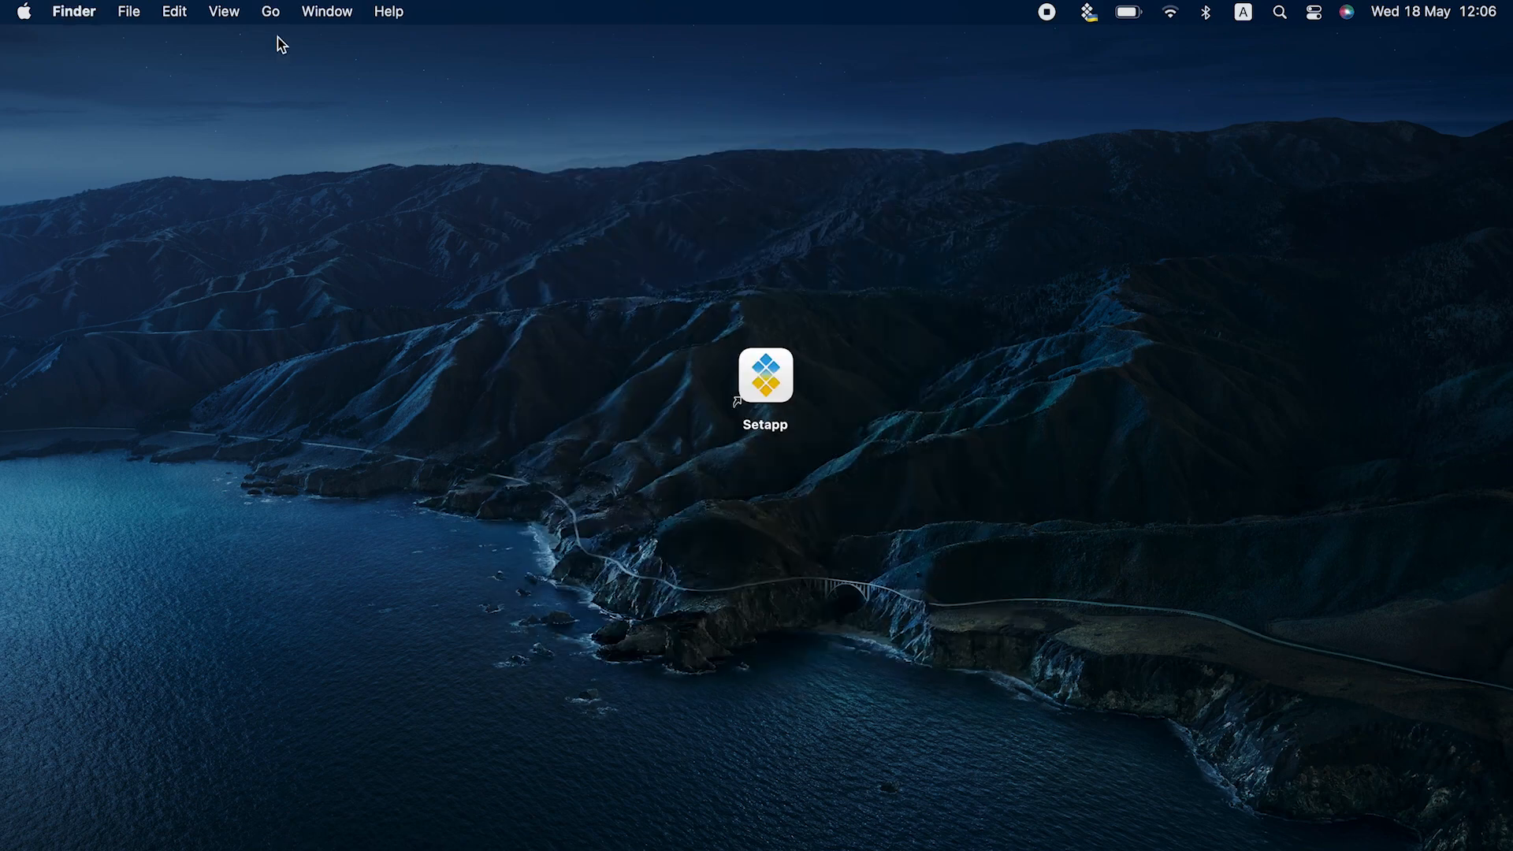
left_click(173, 12)
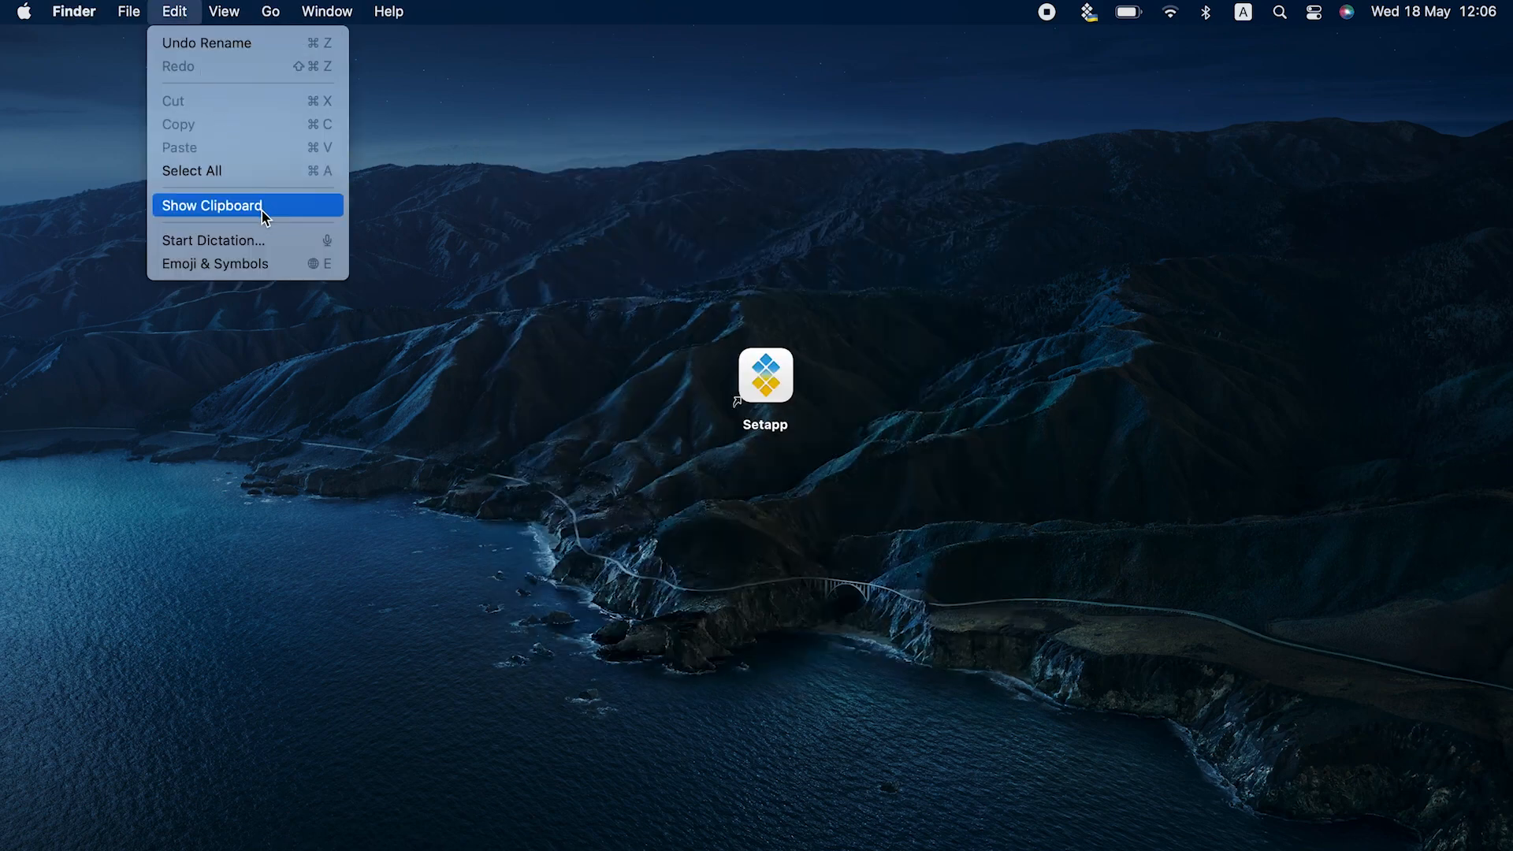
left_click(211, 206)
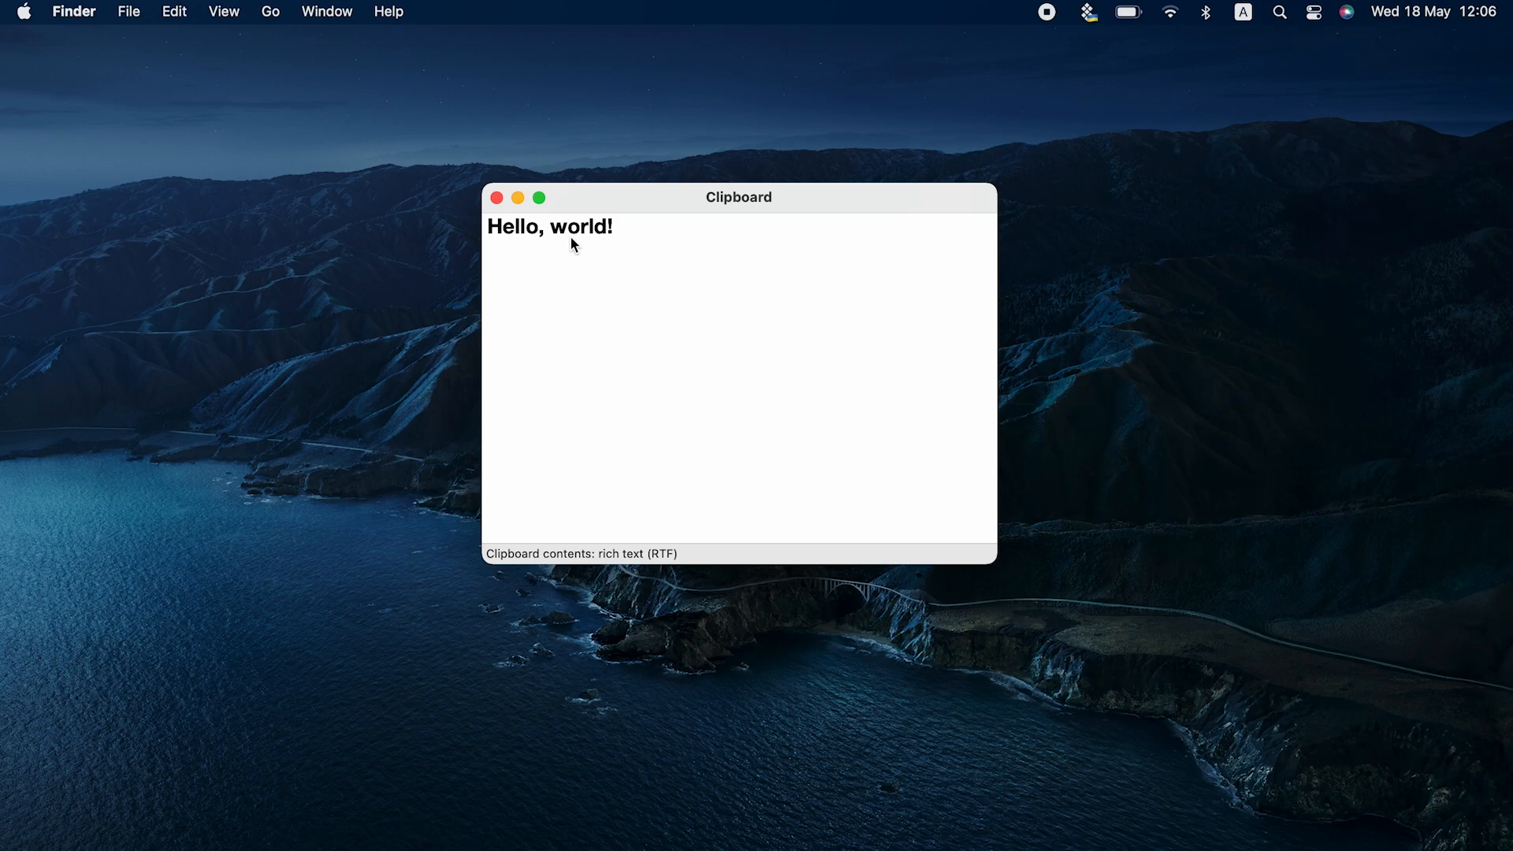
mouse_move(481, 241)
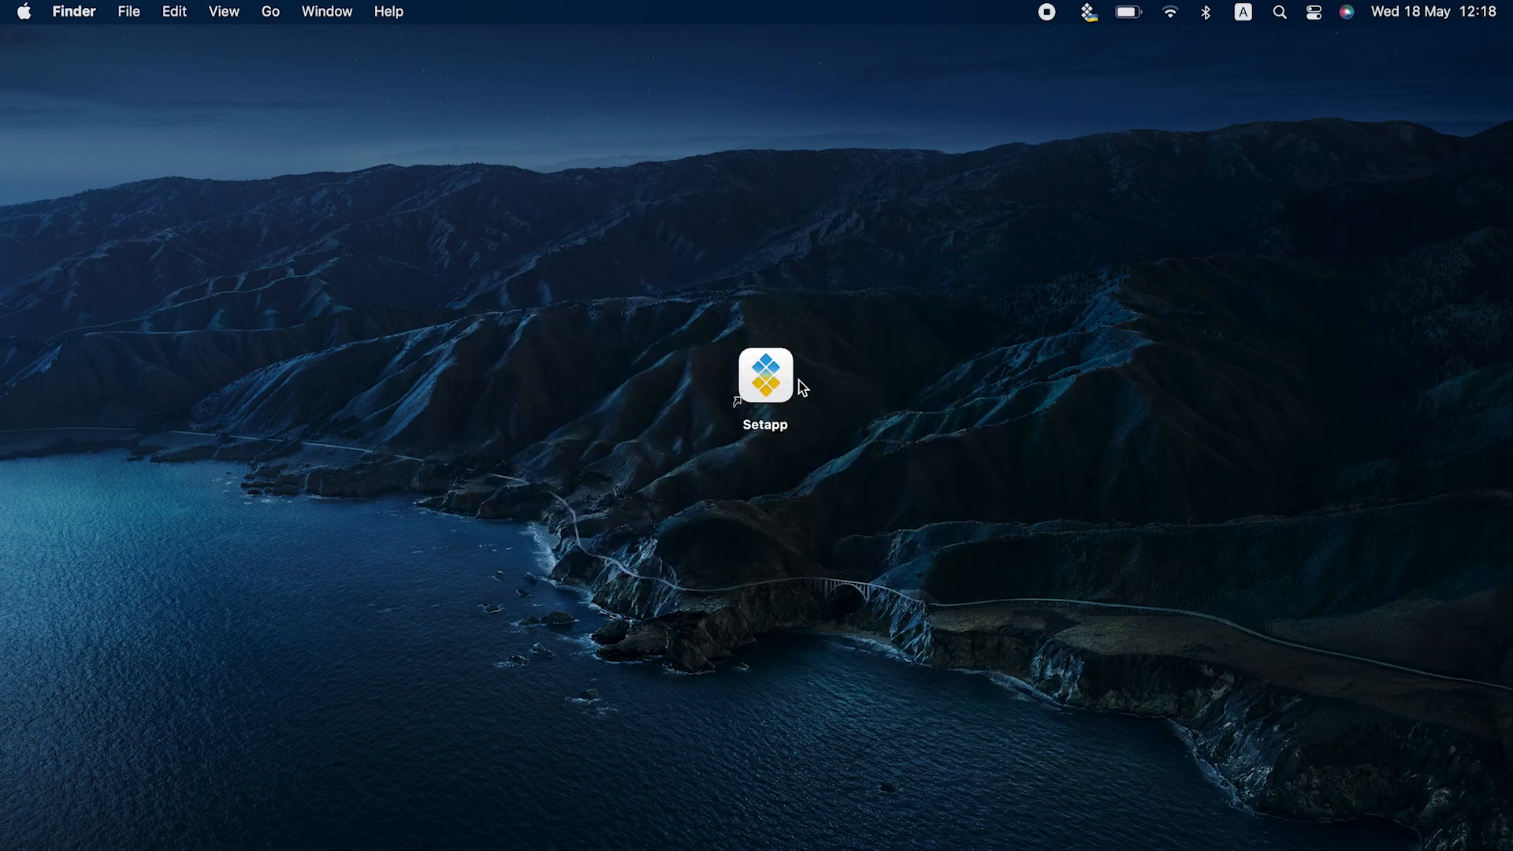
Launch Setapp, search 'pas', install Paste and dismiss its general settings to reach its page.
double_click(765, 374)
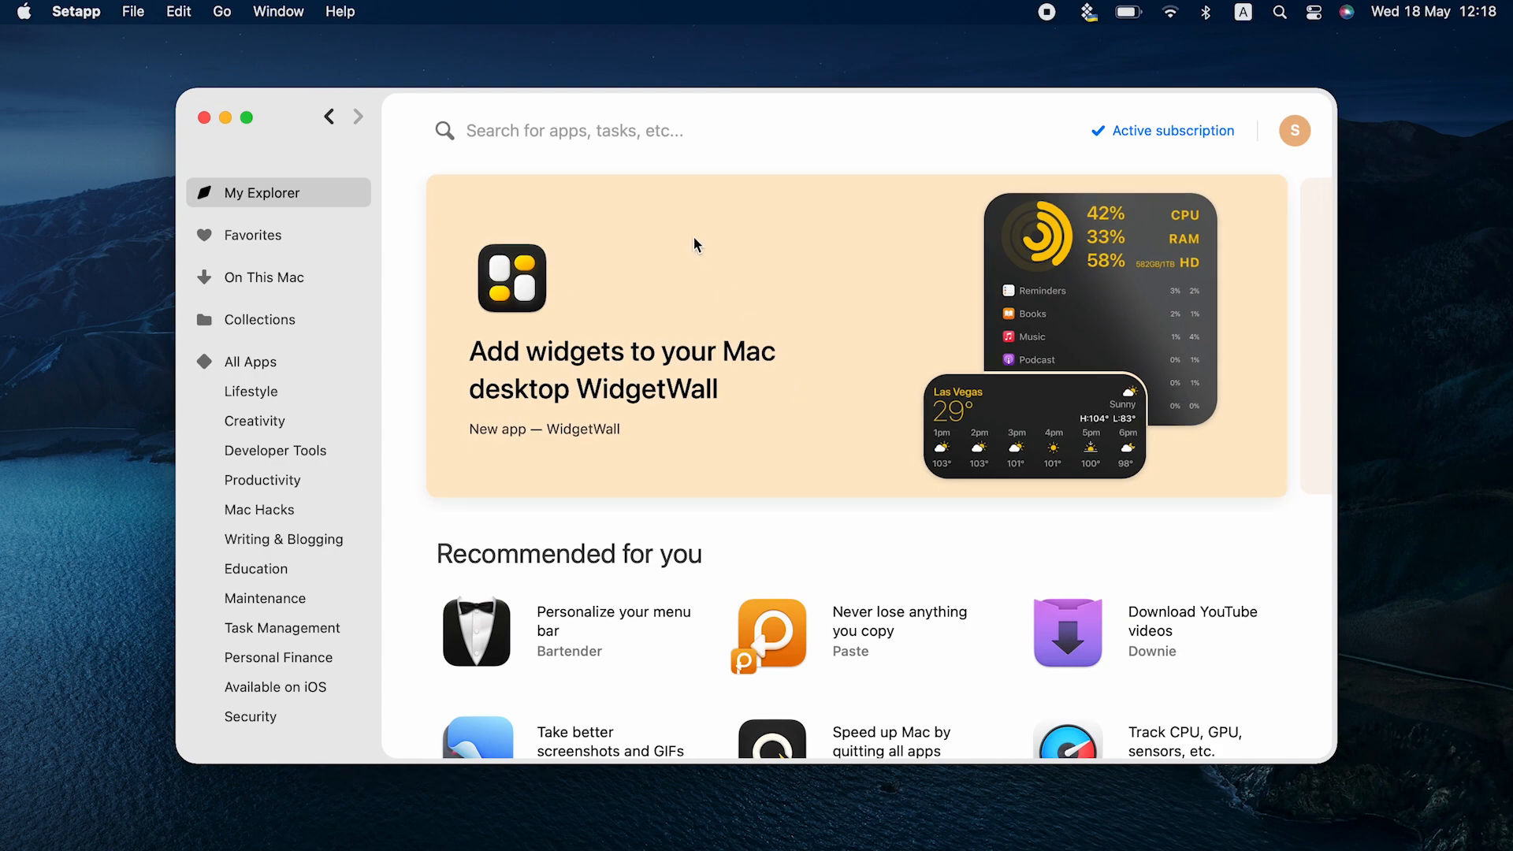
type("pas")
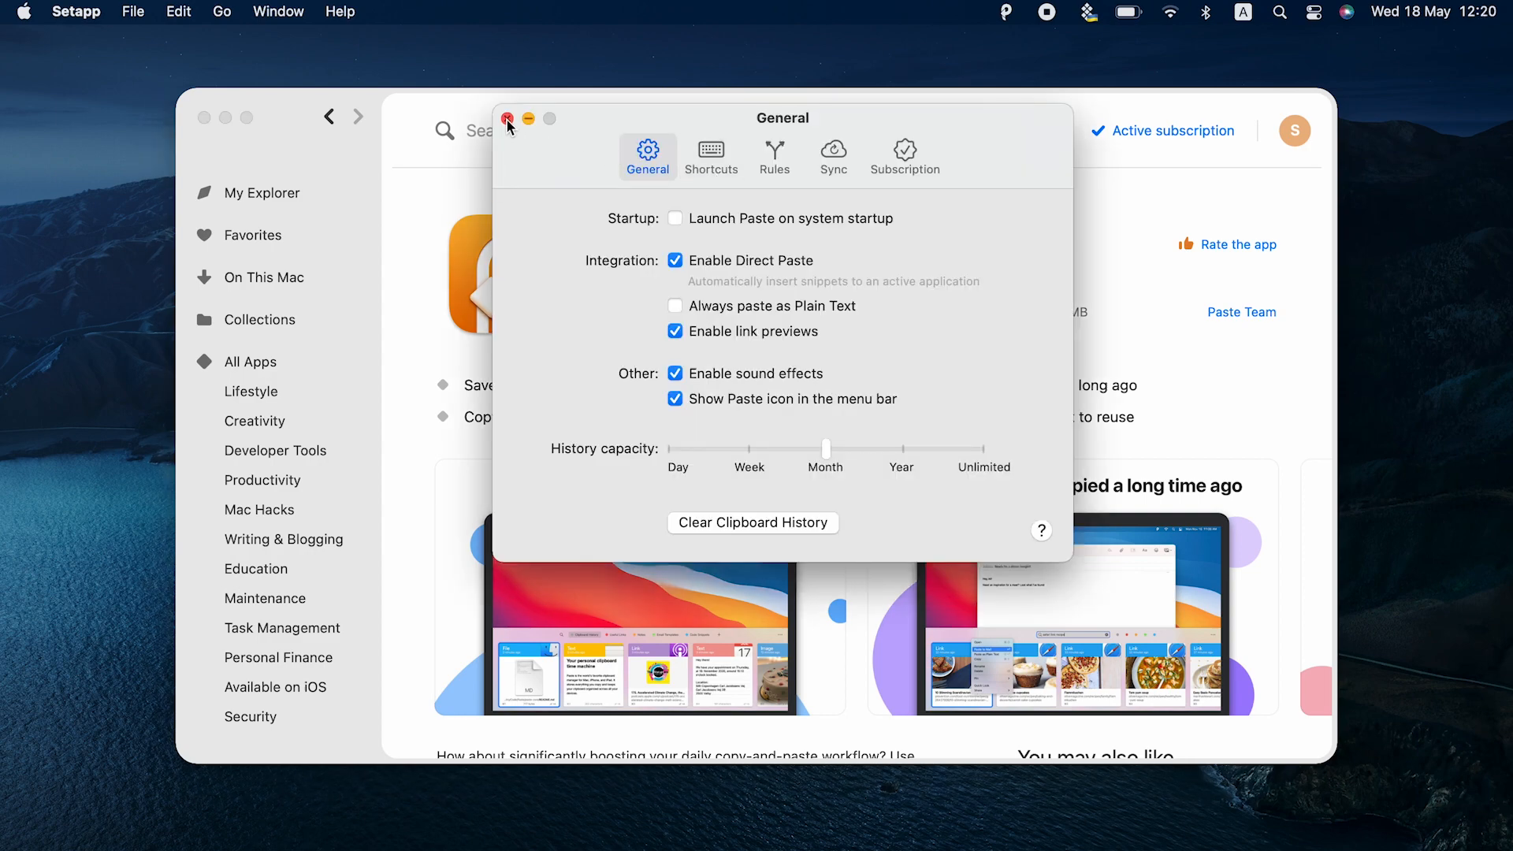
left_click(507, 119)
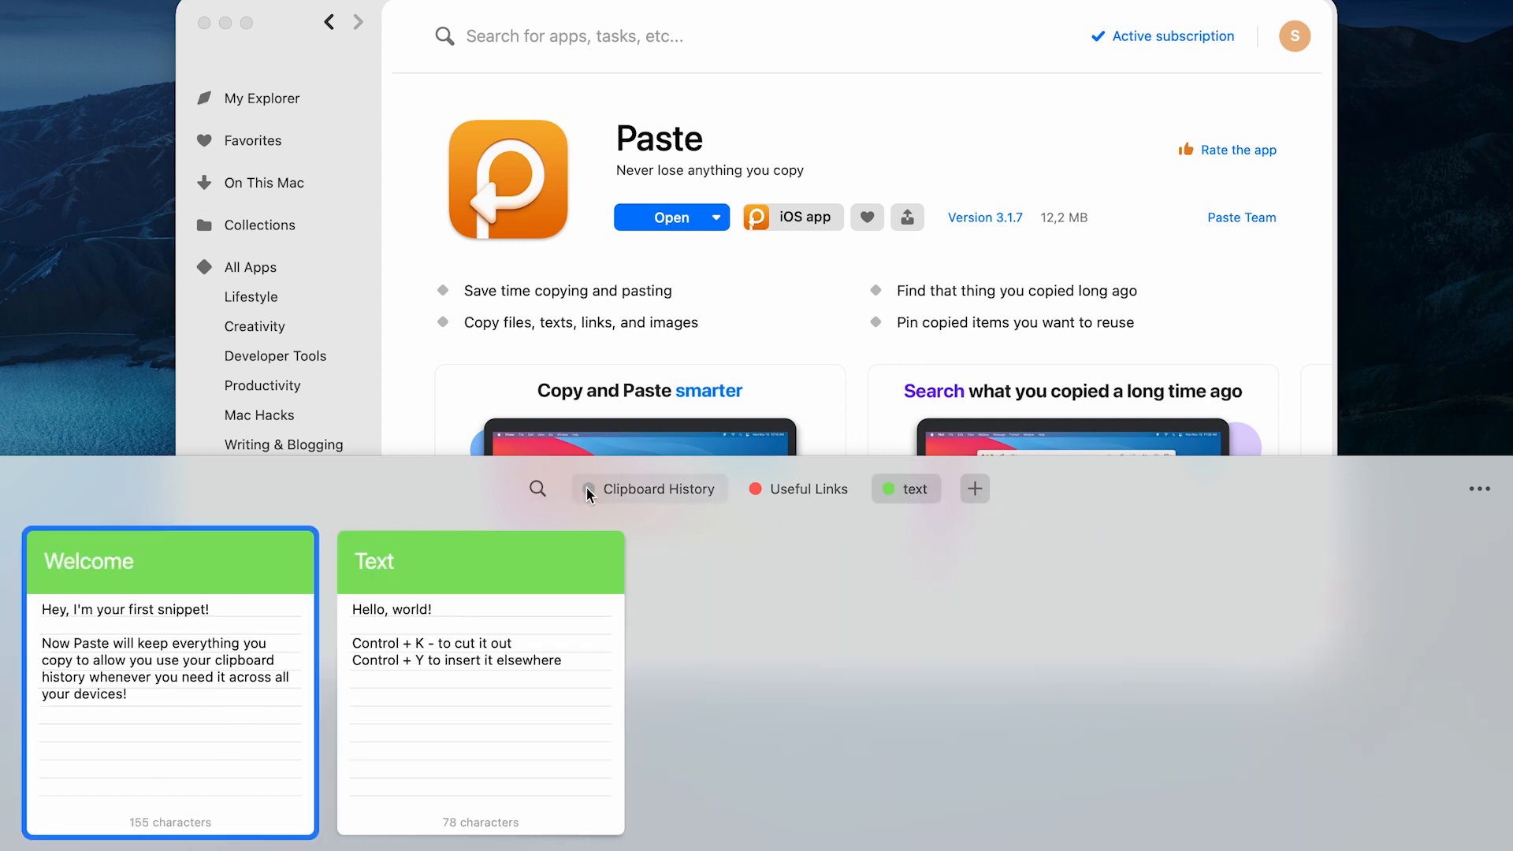
type("di")
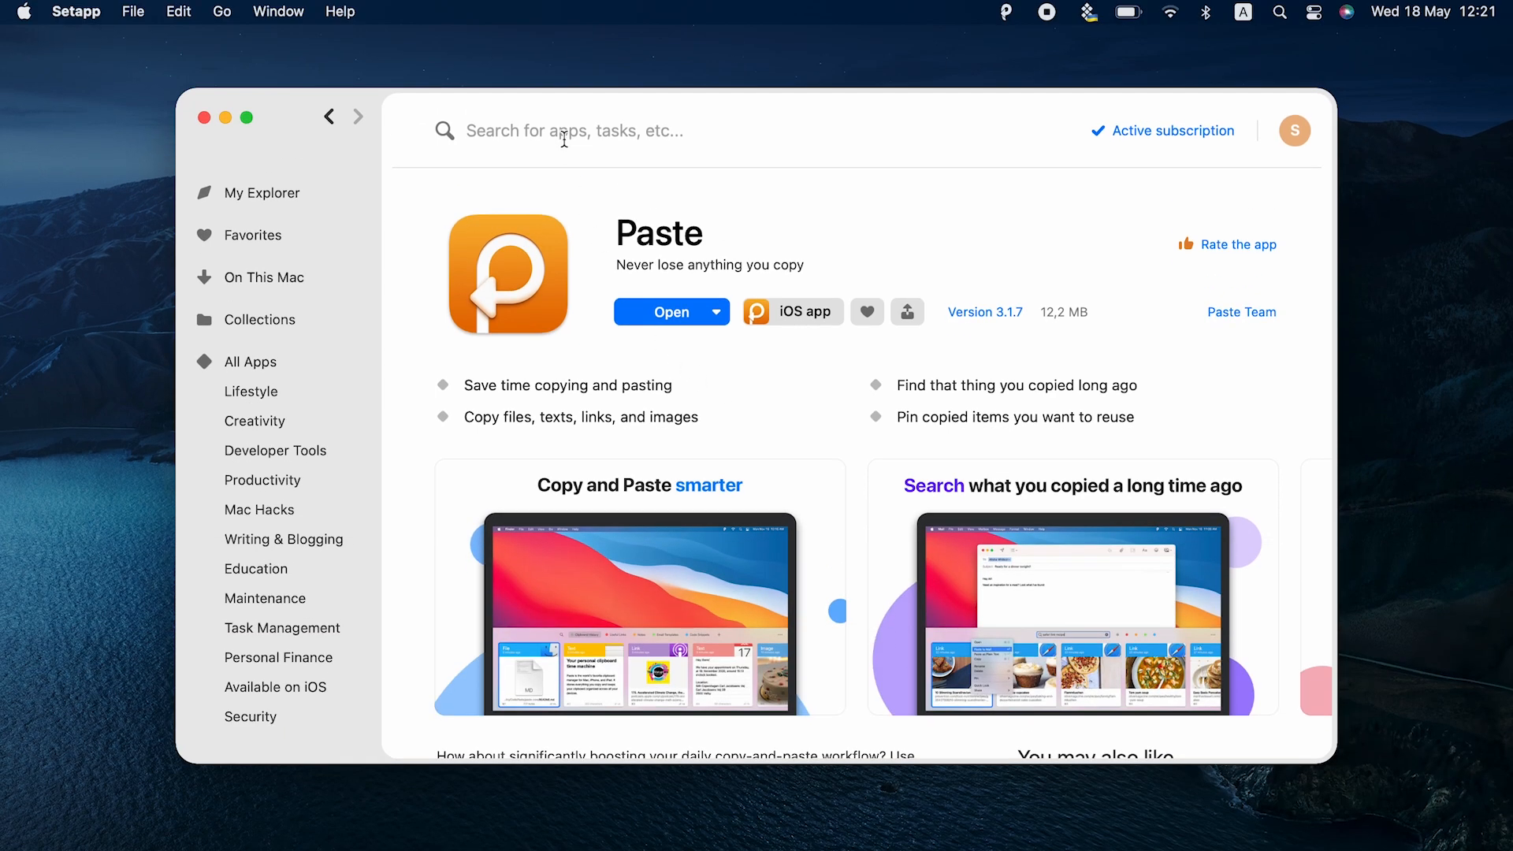
Search 'temporary', install Unclutter, dismiss its preferences and reveal its menu bar quick actions.
type("temporary")
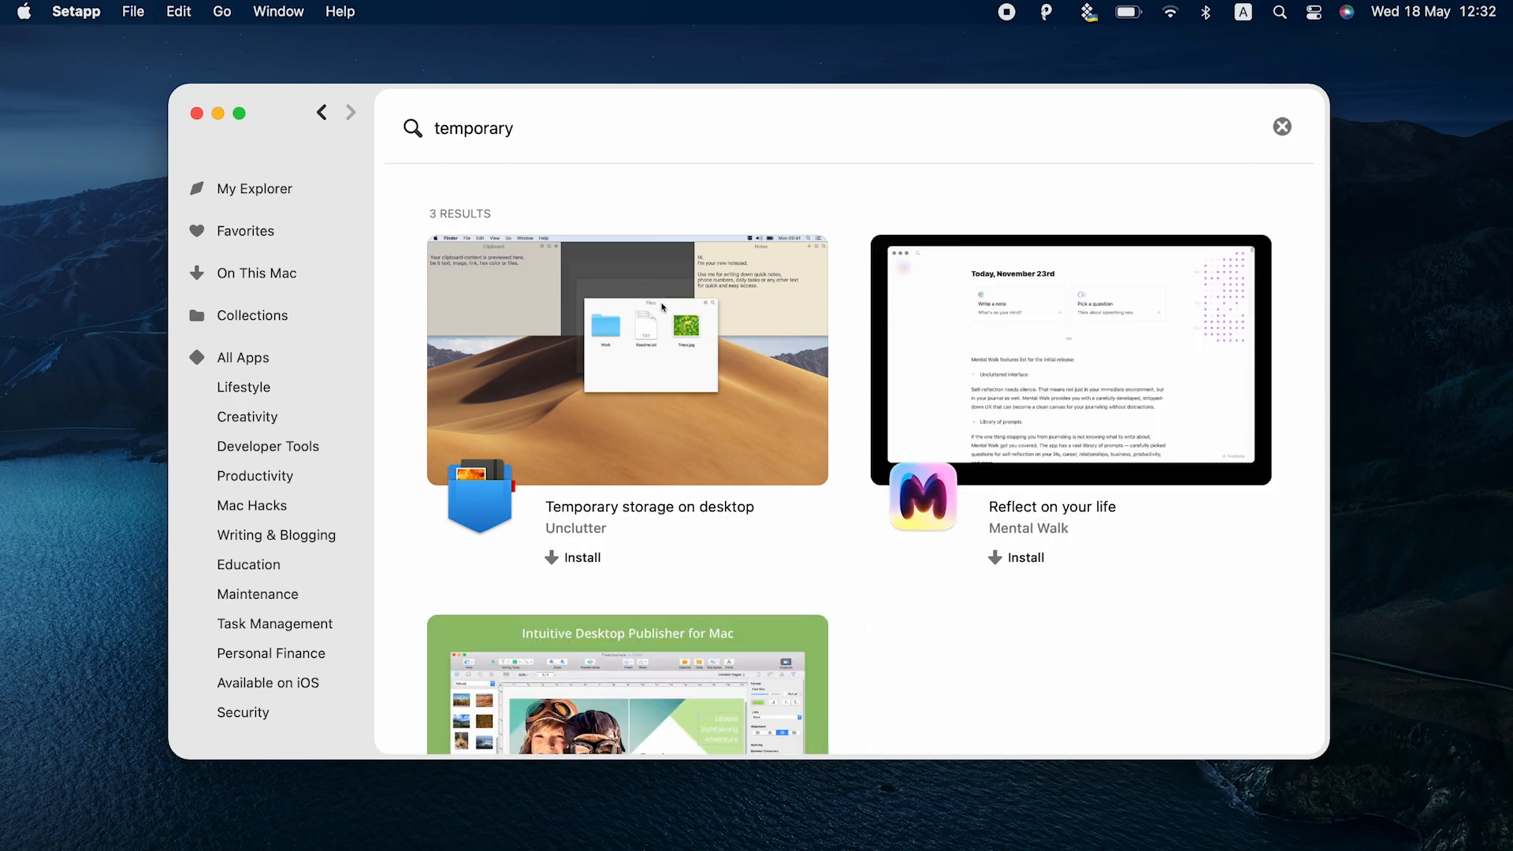
left_click(627, 359)
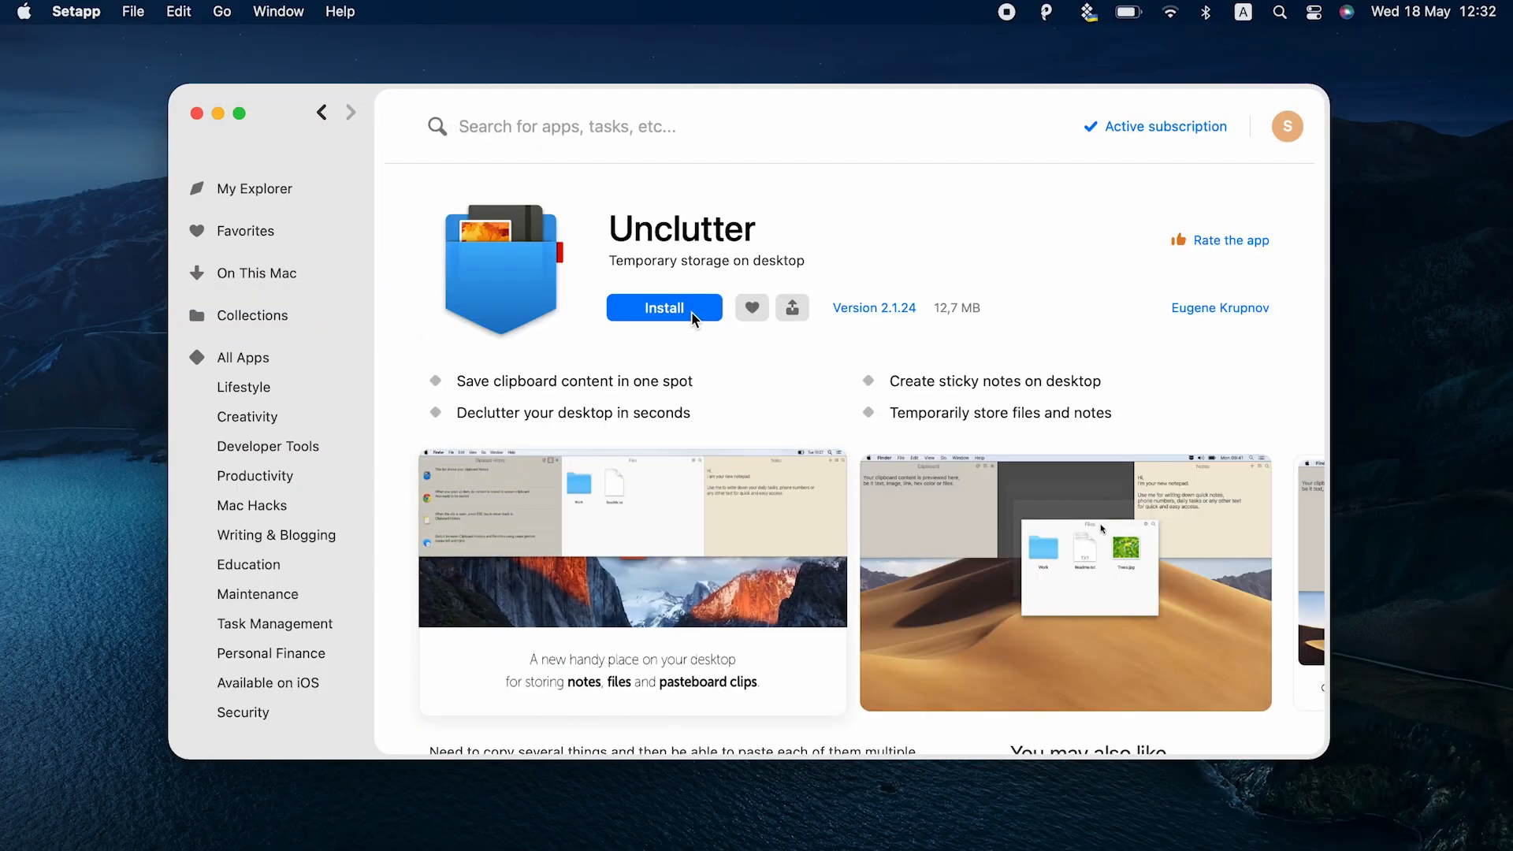
left_click(664, 306)
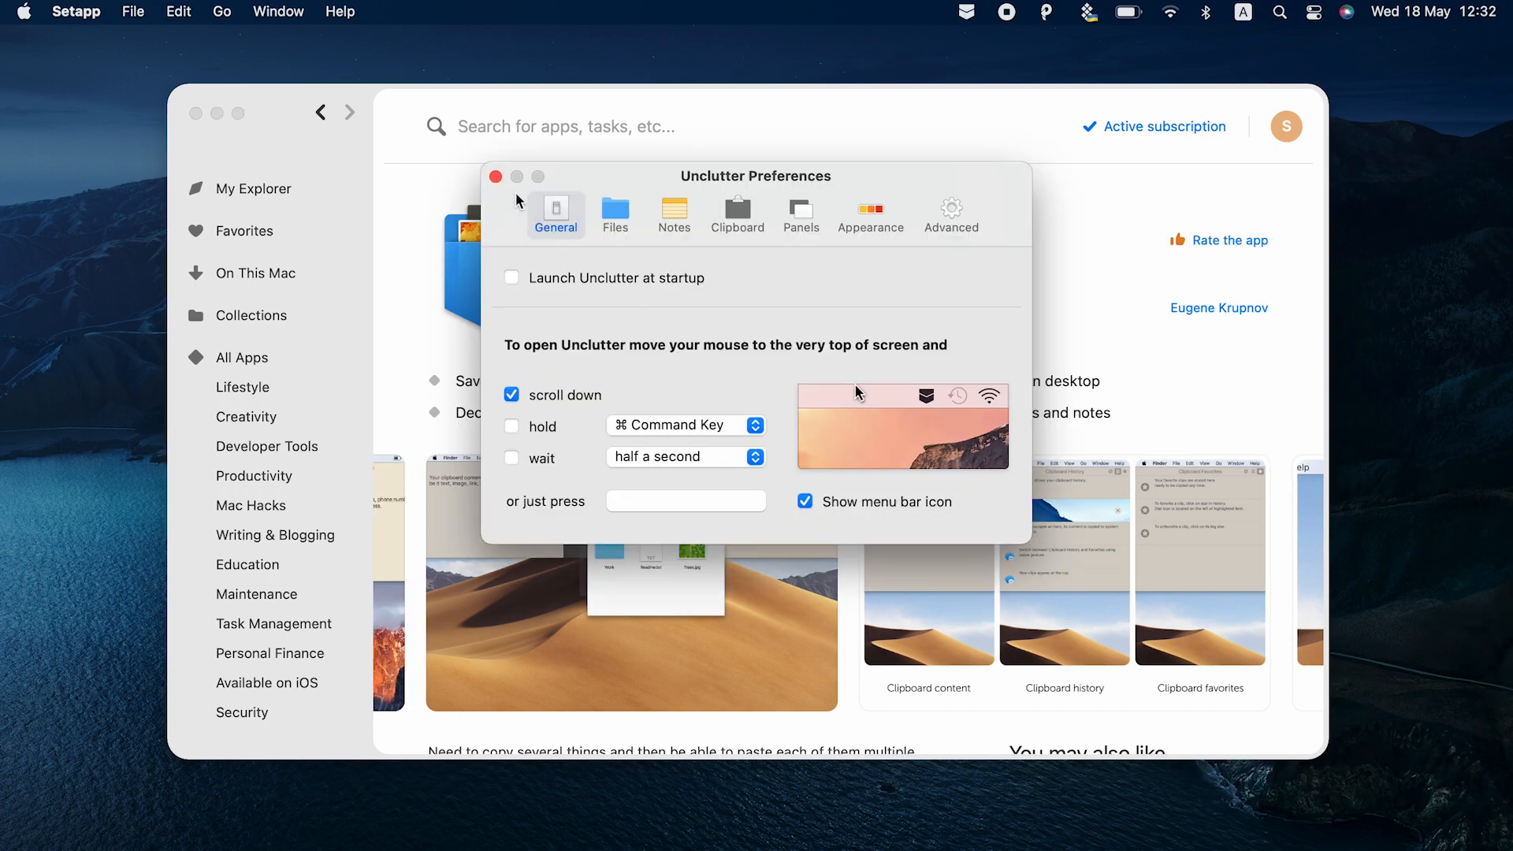
left_click(496, 177)
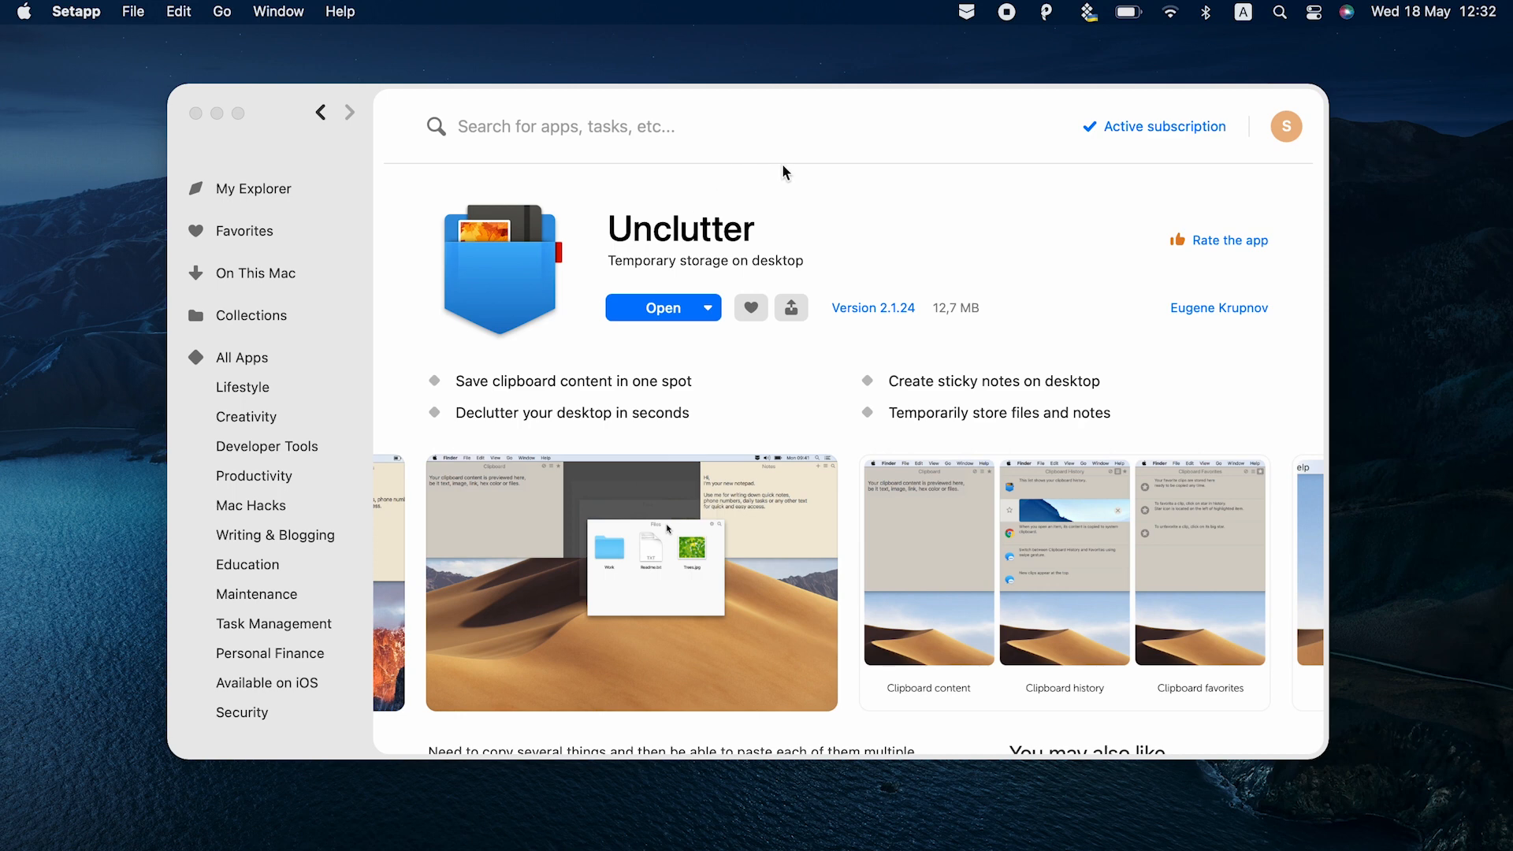
mouse_move(967, 26)
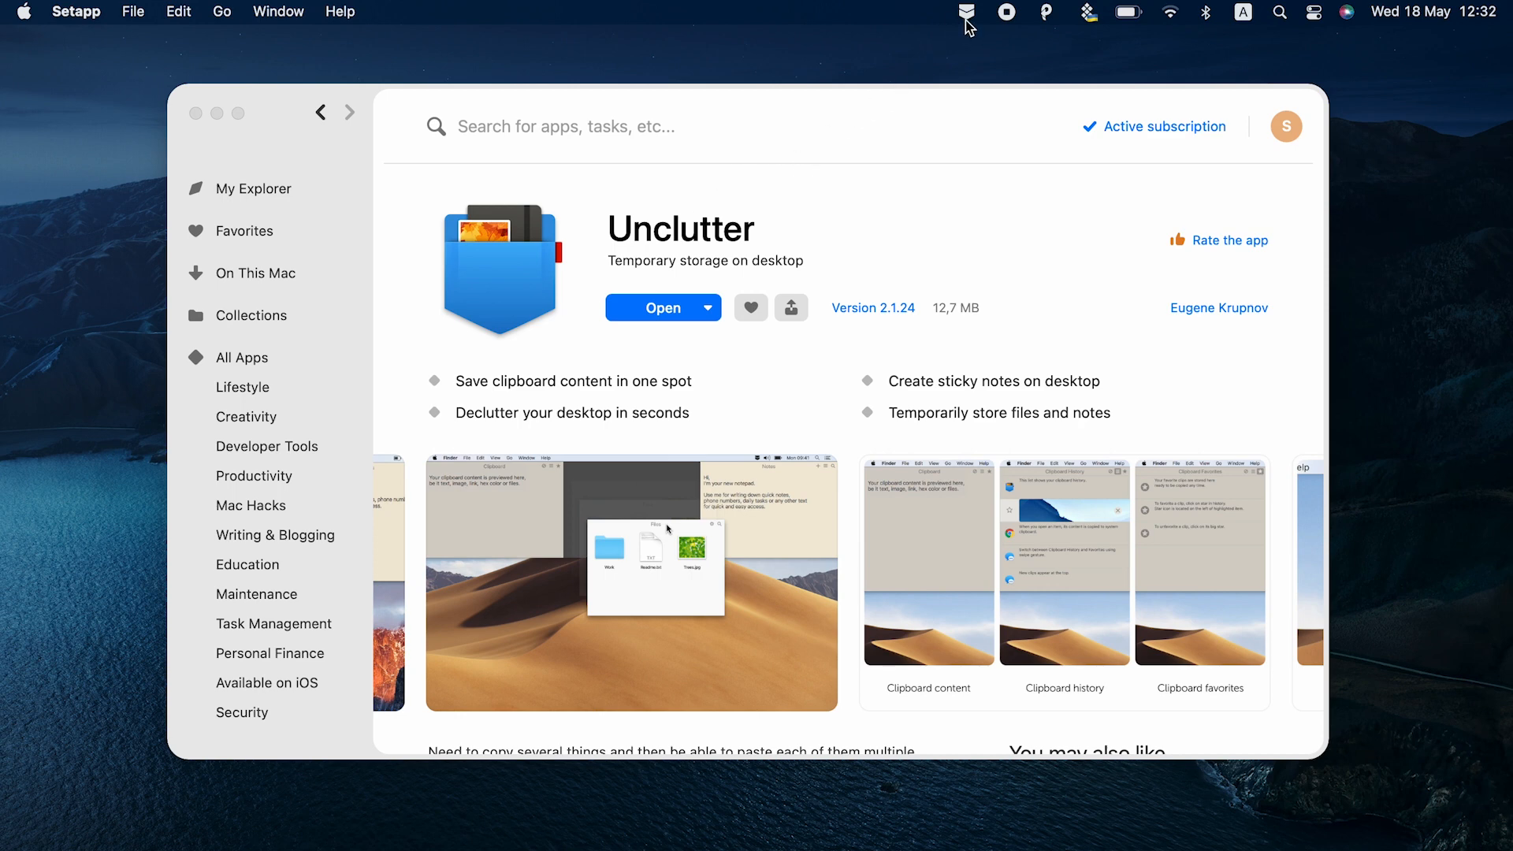
left_click(966, 13)
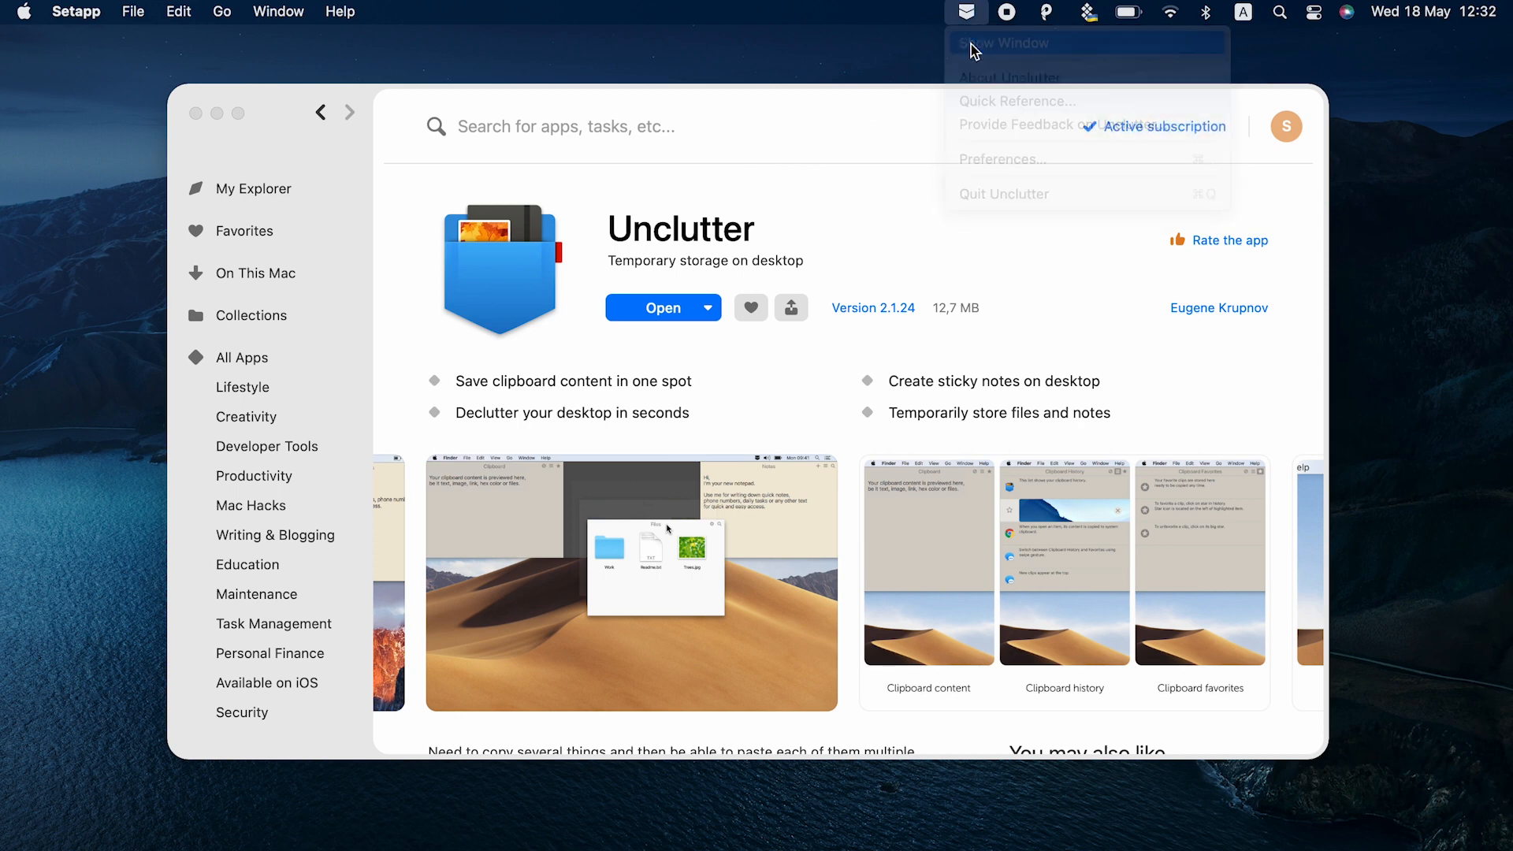
left_click(997, 42)
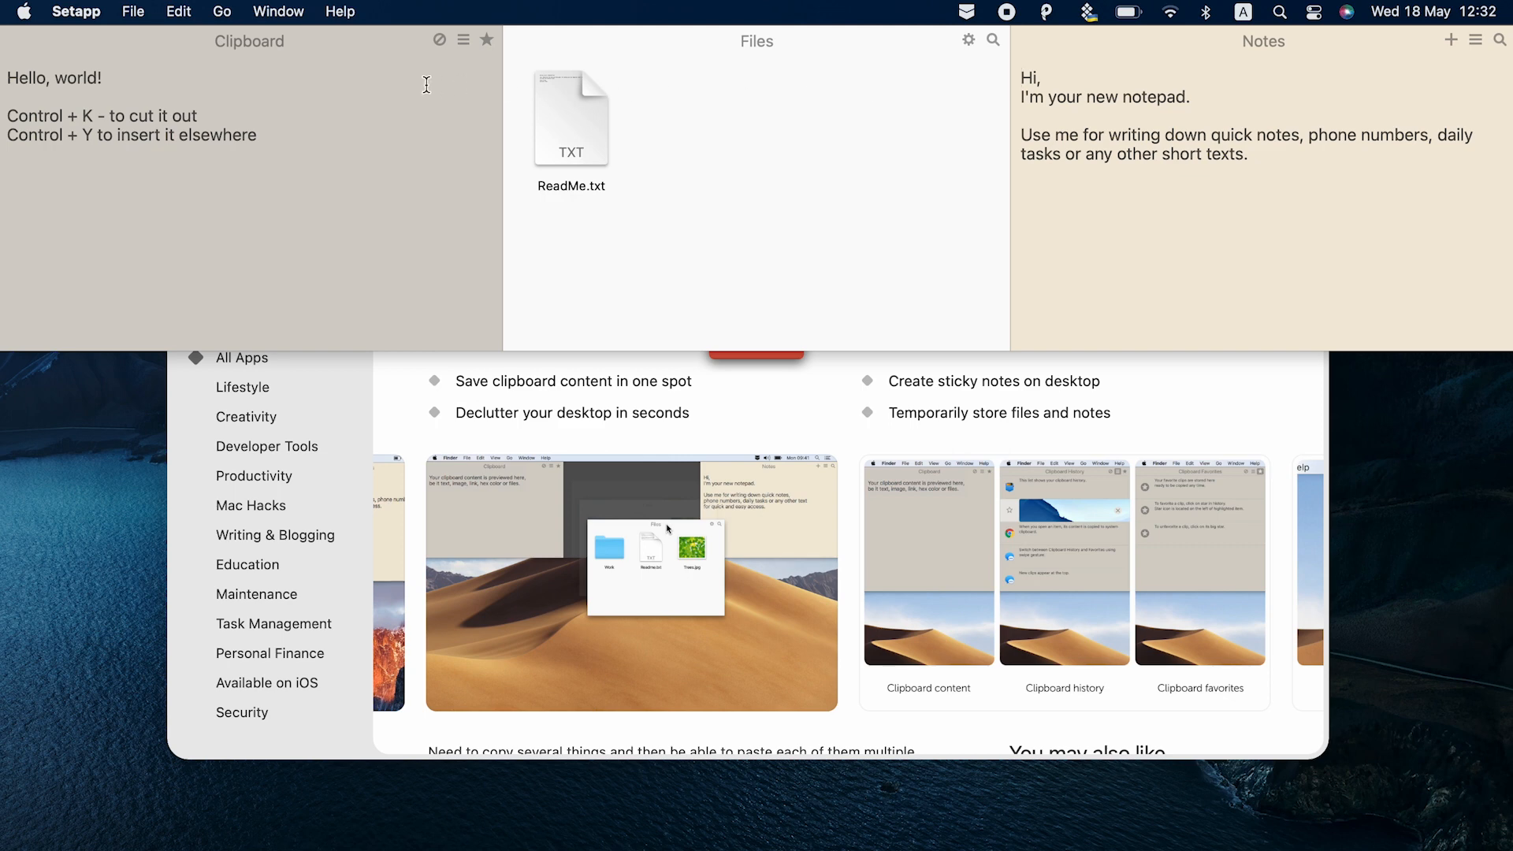
left_click(464, 40)
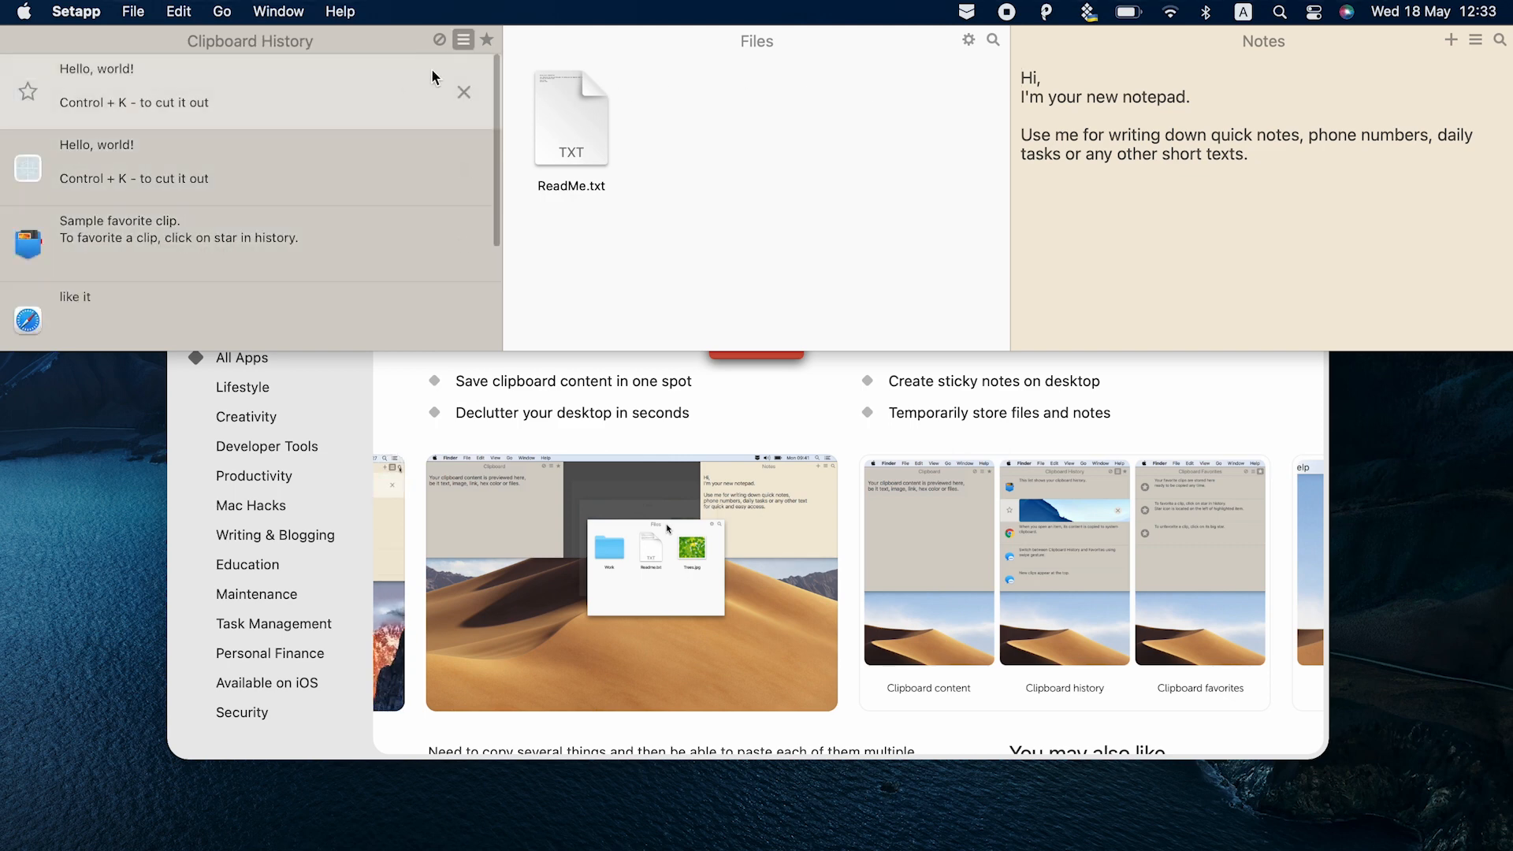
left_click(464, 92)
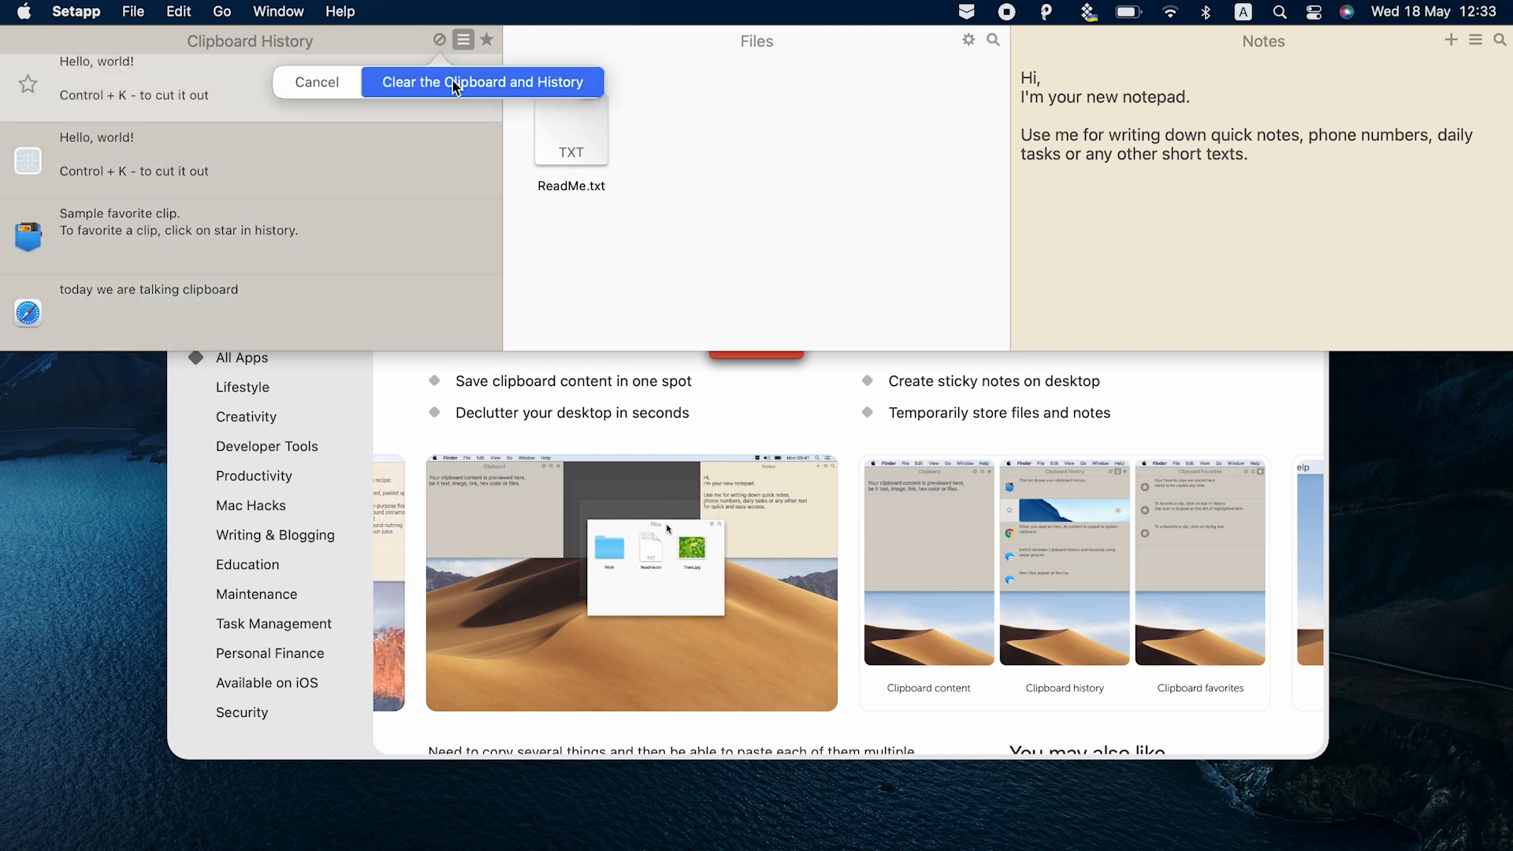
left_click(482, 82)
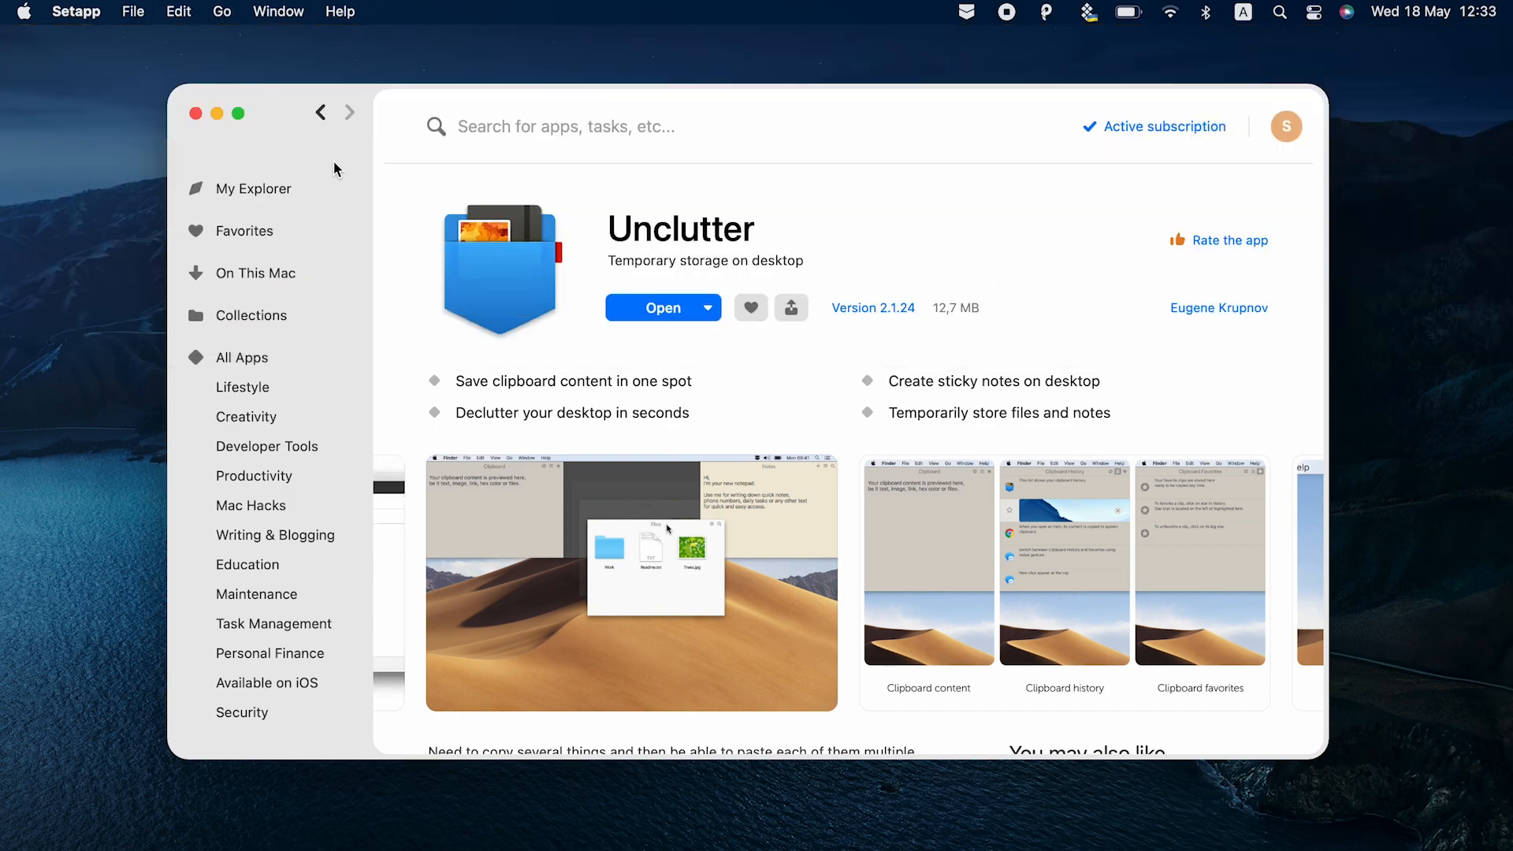
Navigate back to Paste's page, forward to Unclutter's, then close Setapp to show the desktop.
left_click(349, 113)
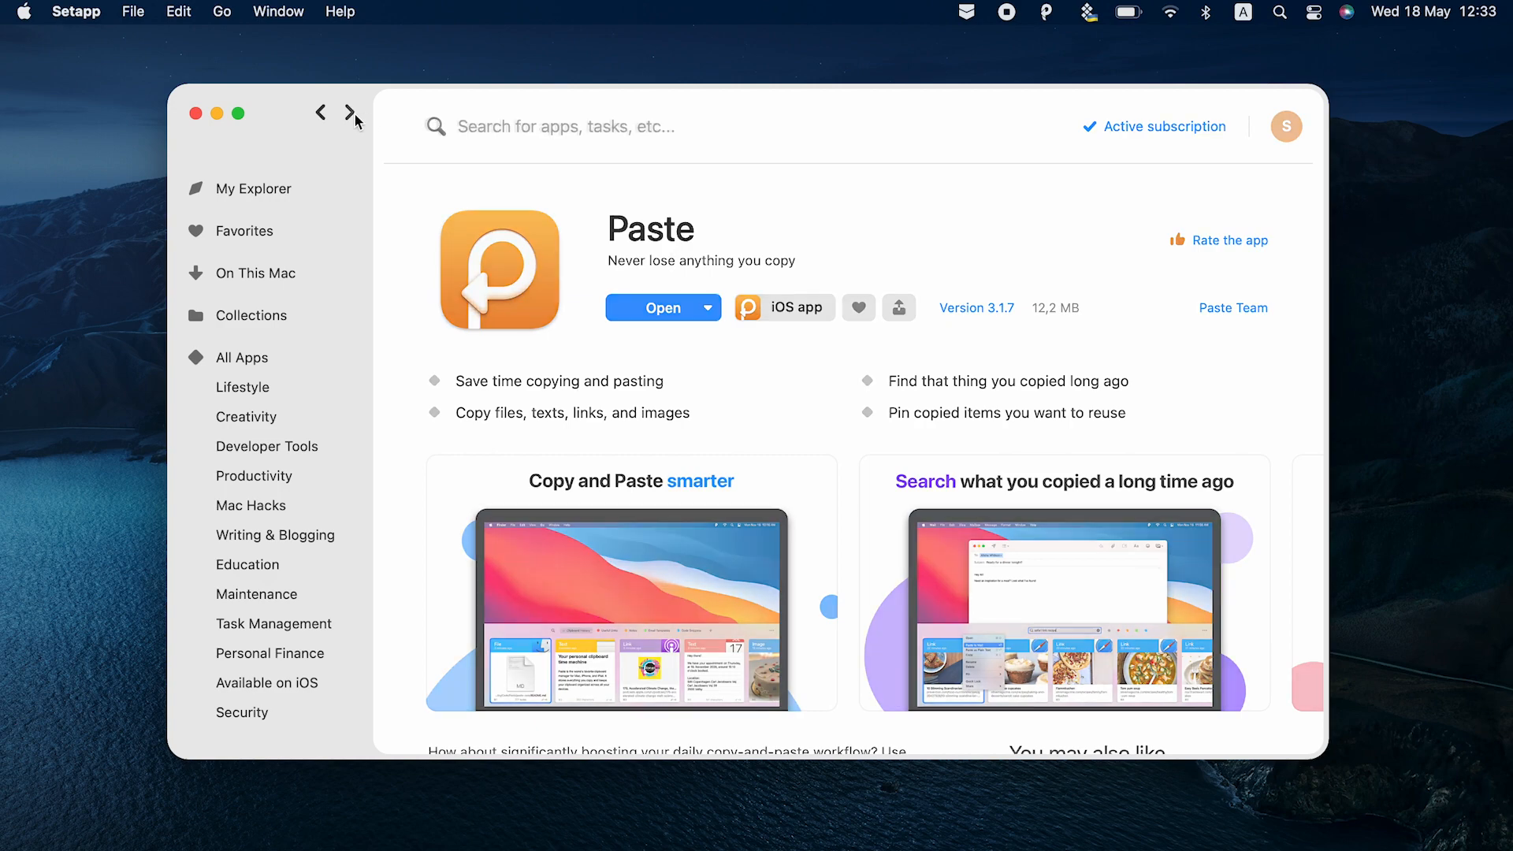
left_click(350, 112)
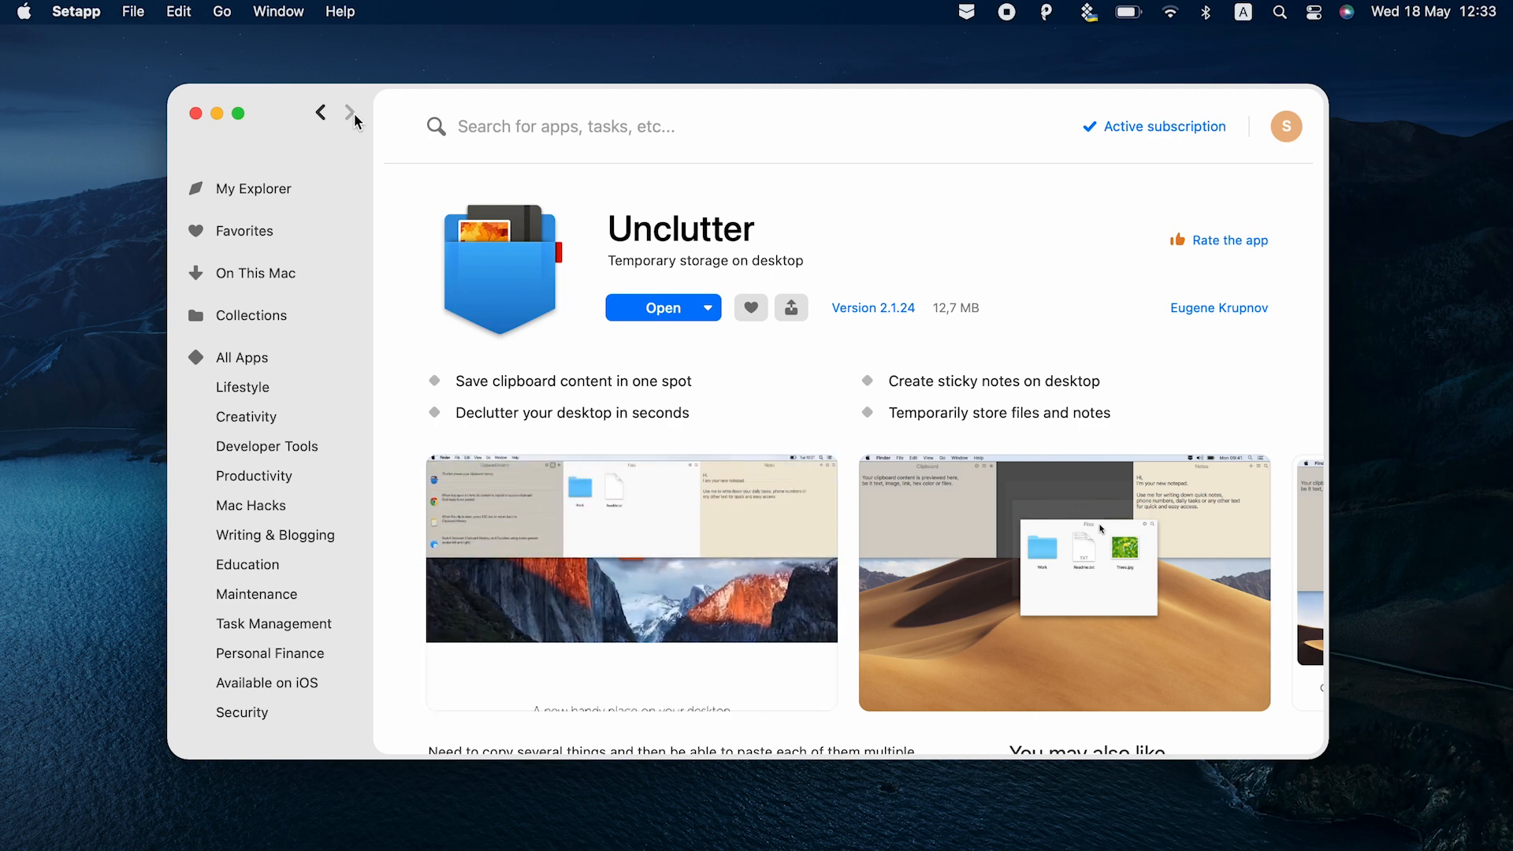
left_click(196, 113)
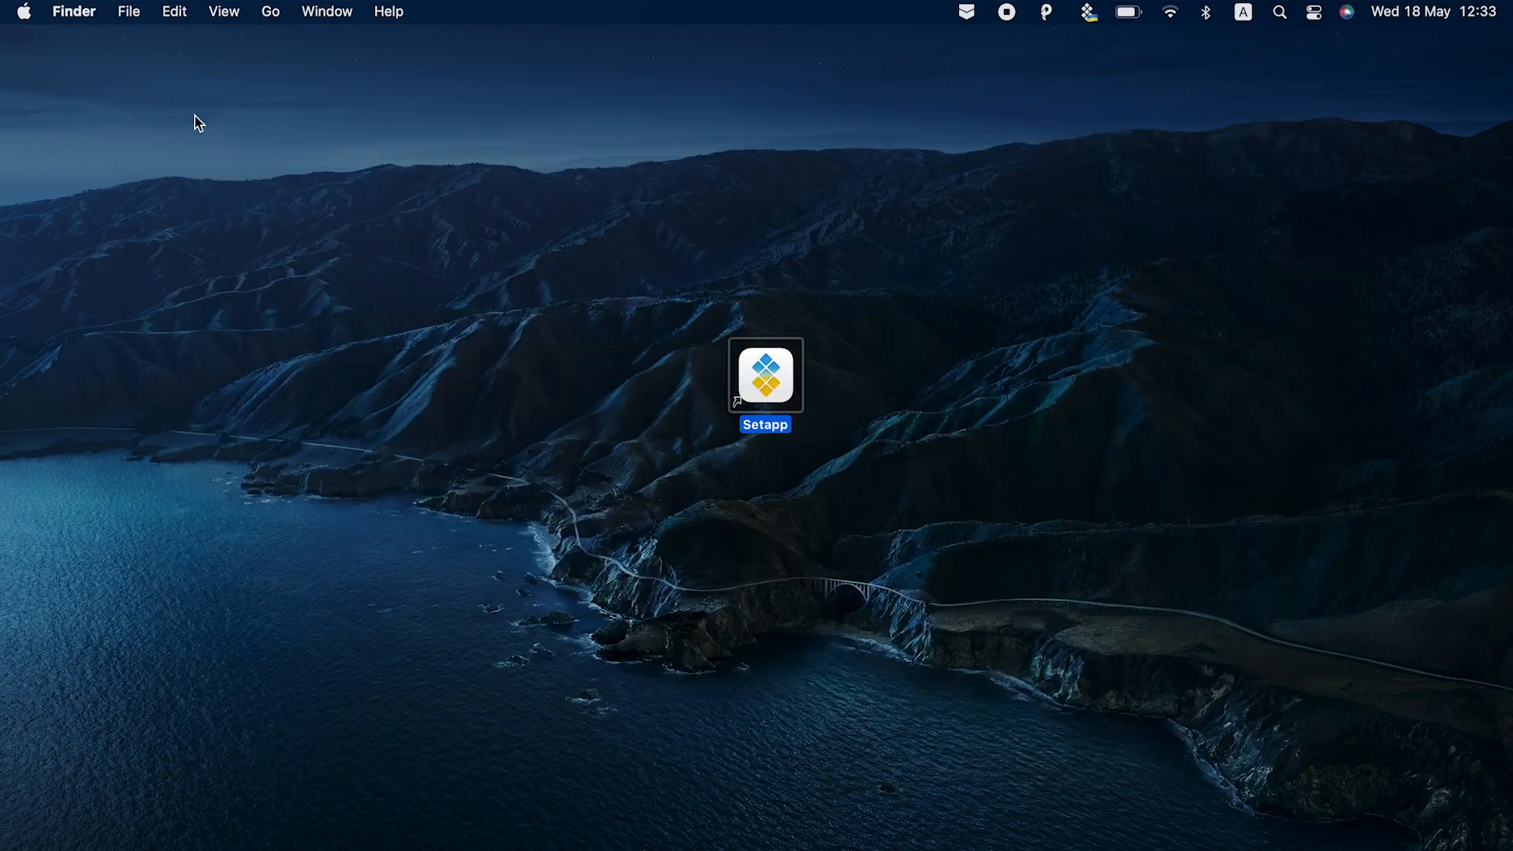